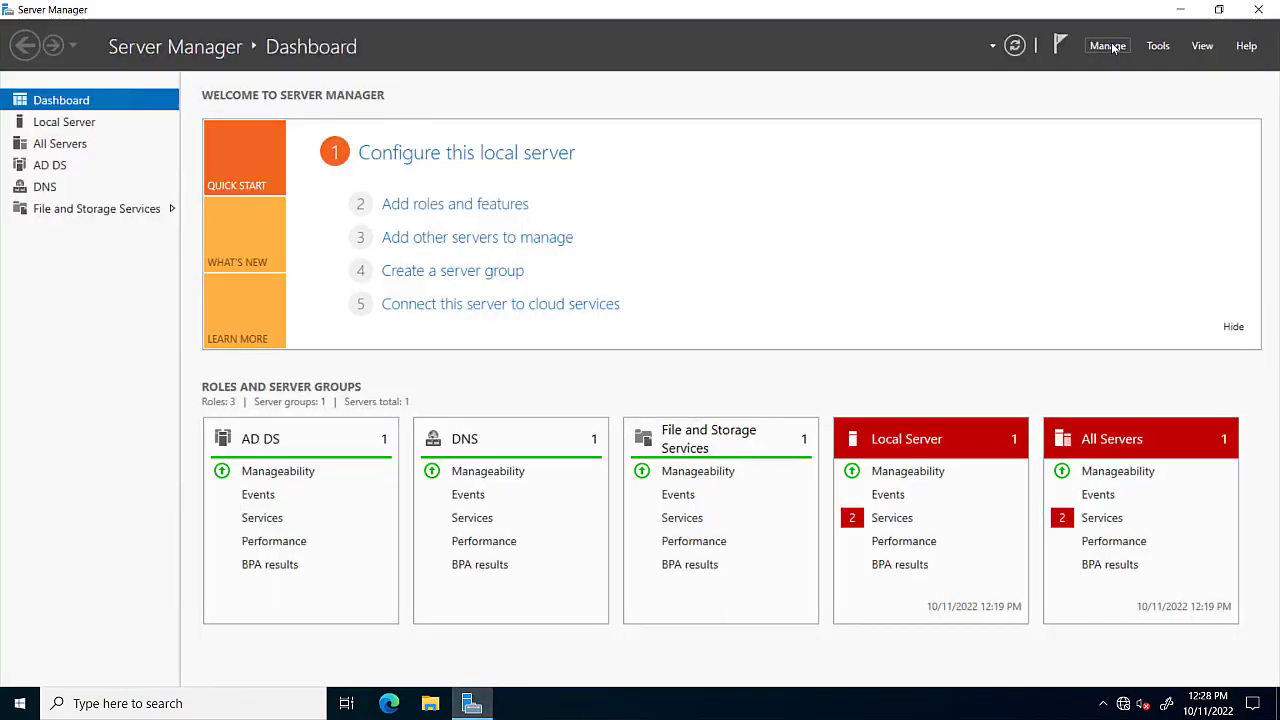
Step: Start the Add Roles and Features wizard and continue with role-based installation selected
{"action": "left_click", "coordinate": [1108, 46]}
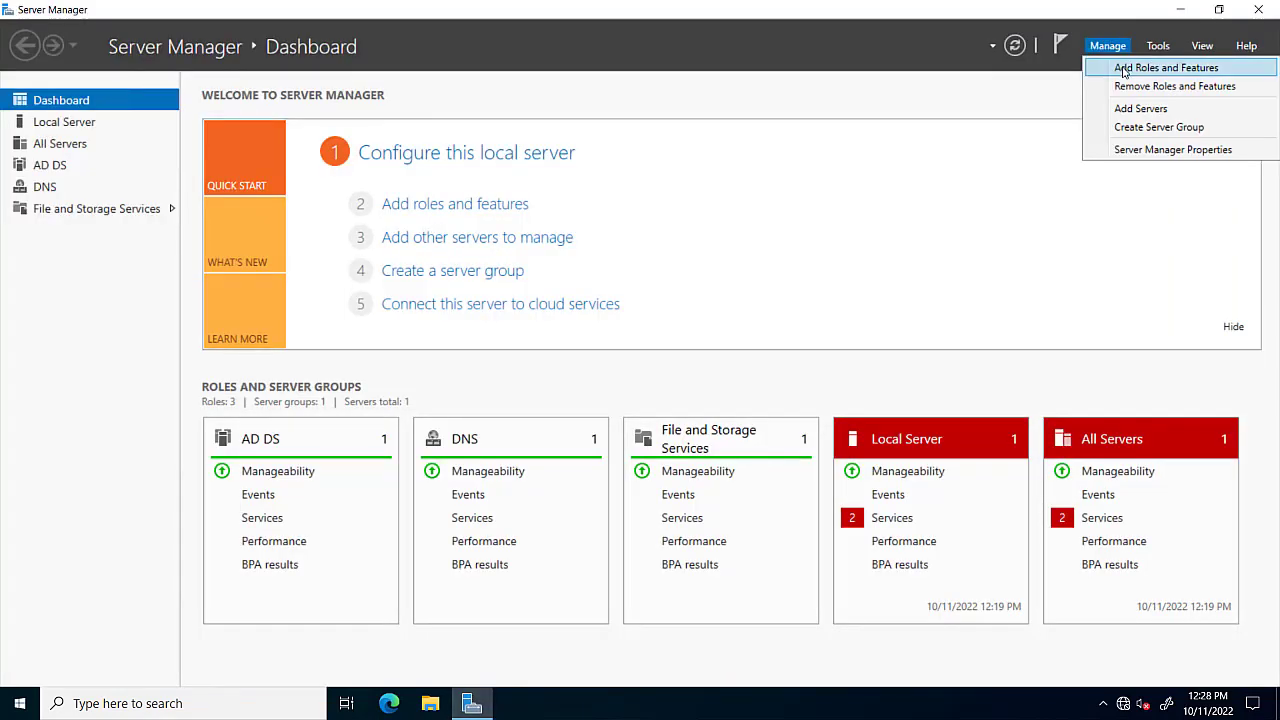
{"action": "left_click", "coordinate": [1166, 68]}
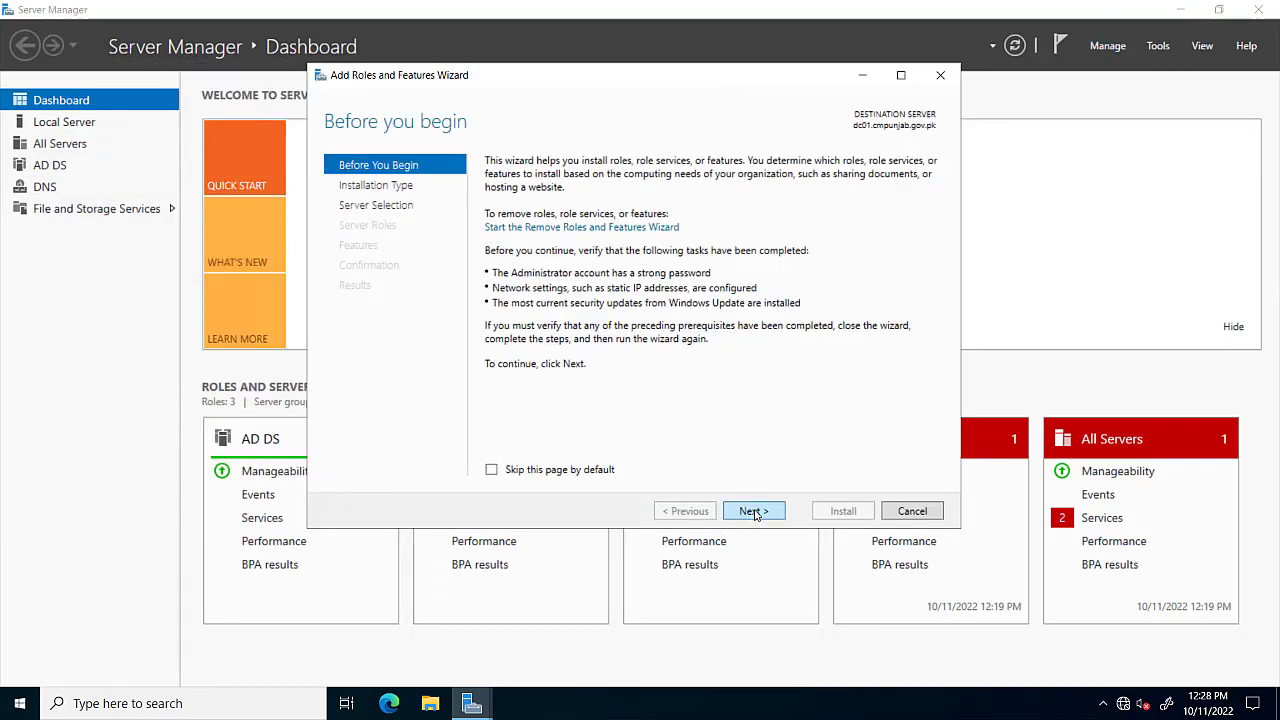
{"action": "left_click", "coordinate": [752, 512]}
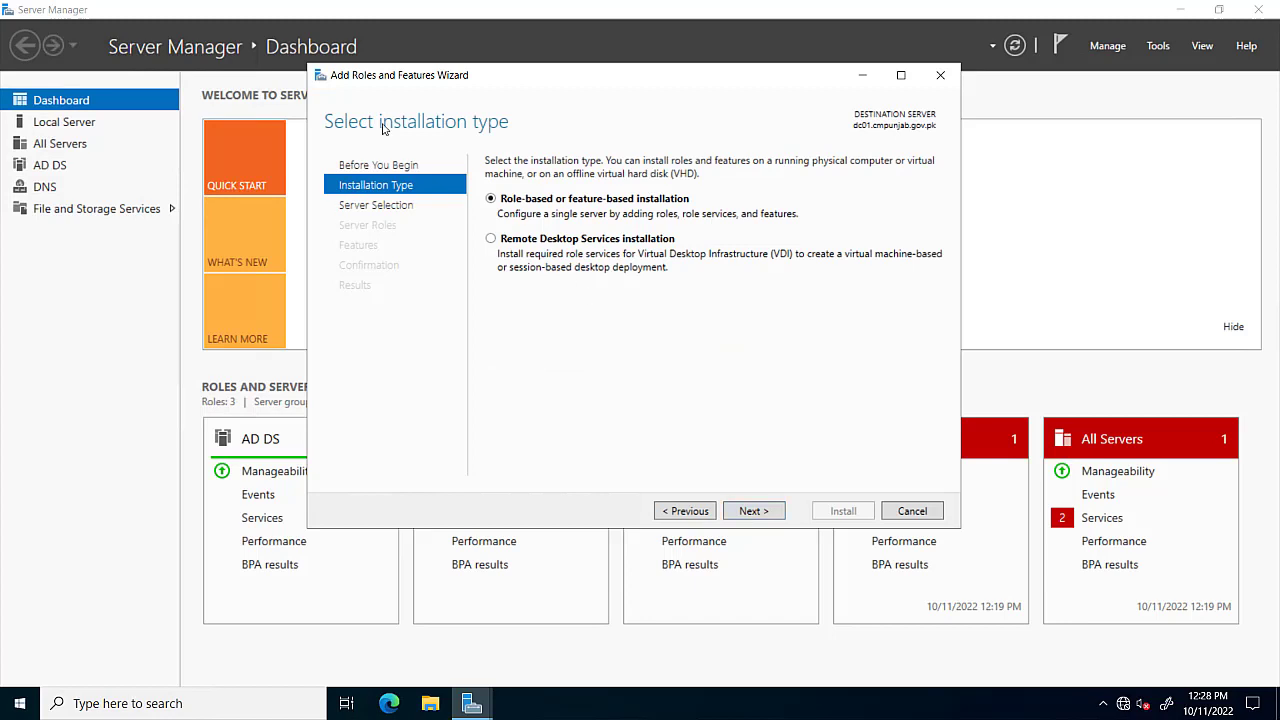
{"action": "mouse_move", "coordinate": [752, 512]}
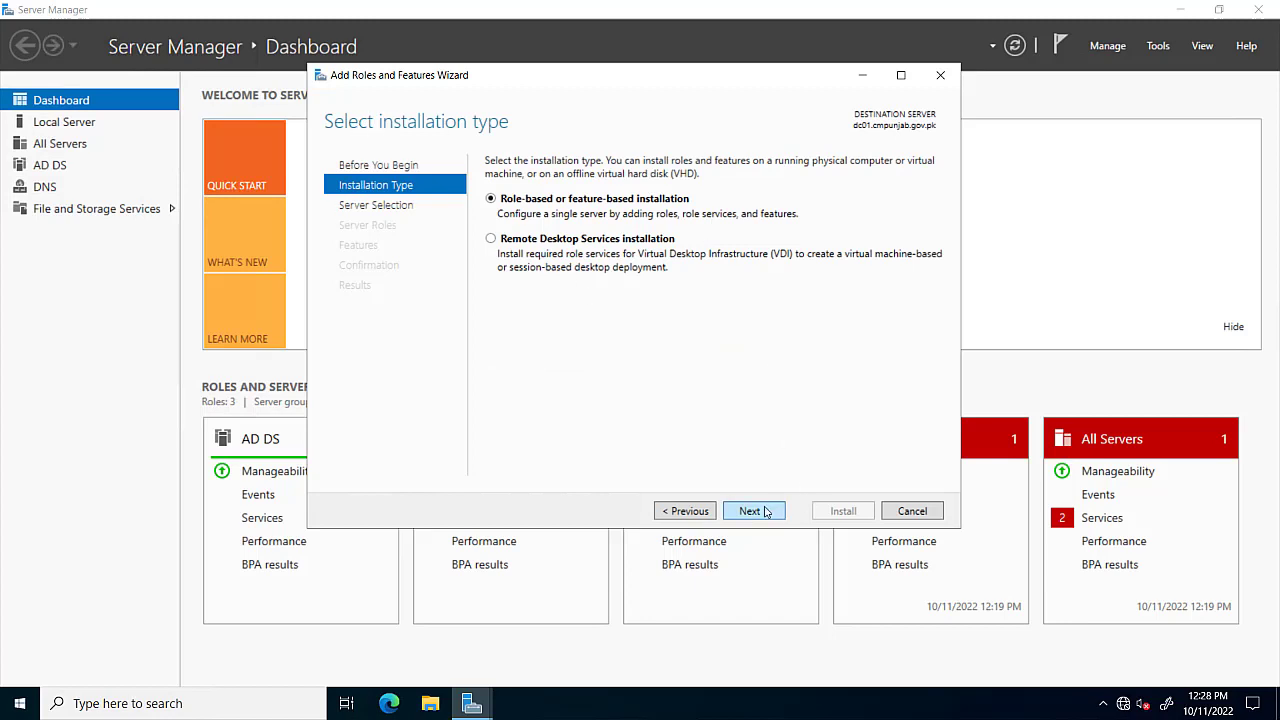
{"action": "left_click", "coordinate": [748, 512]}
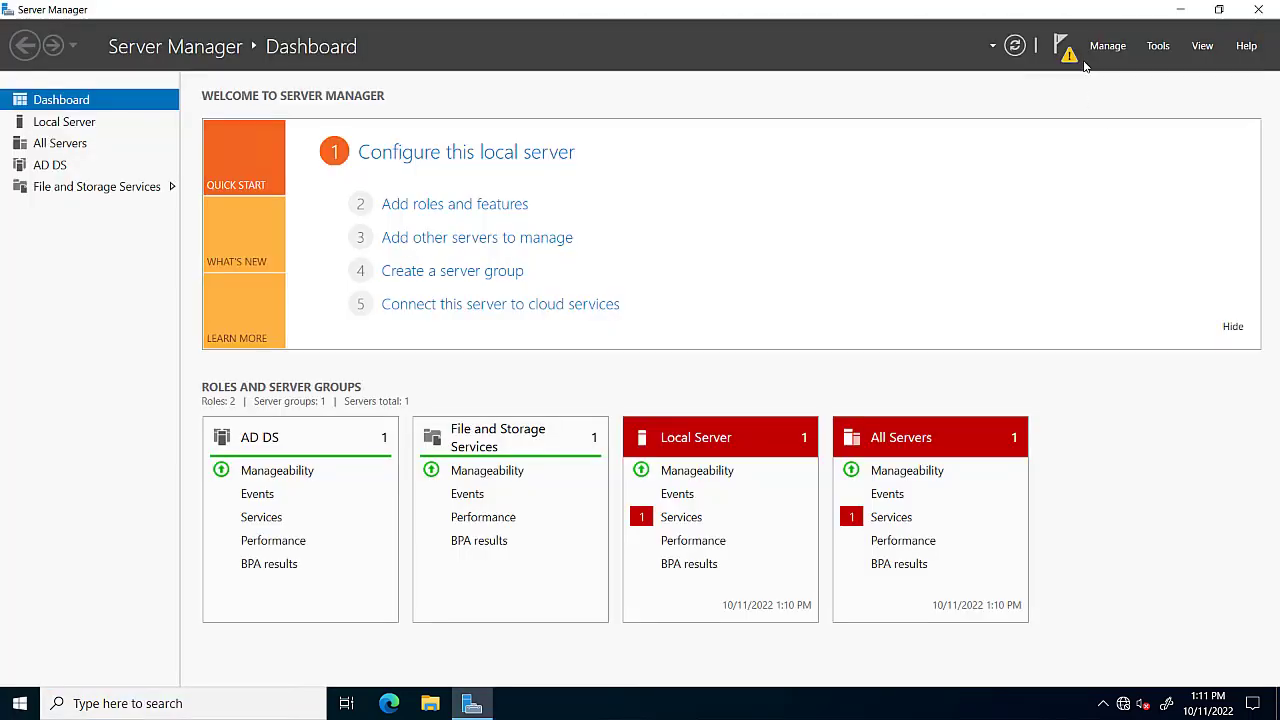
Step: Launch 'Promote this server to a domain controller' and supply administrator credentials for the existing domain
{"action": "left_click", "coordinate": [1064, 46]}
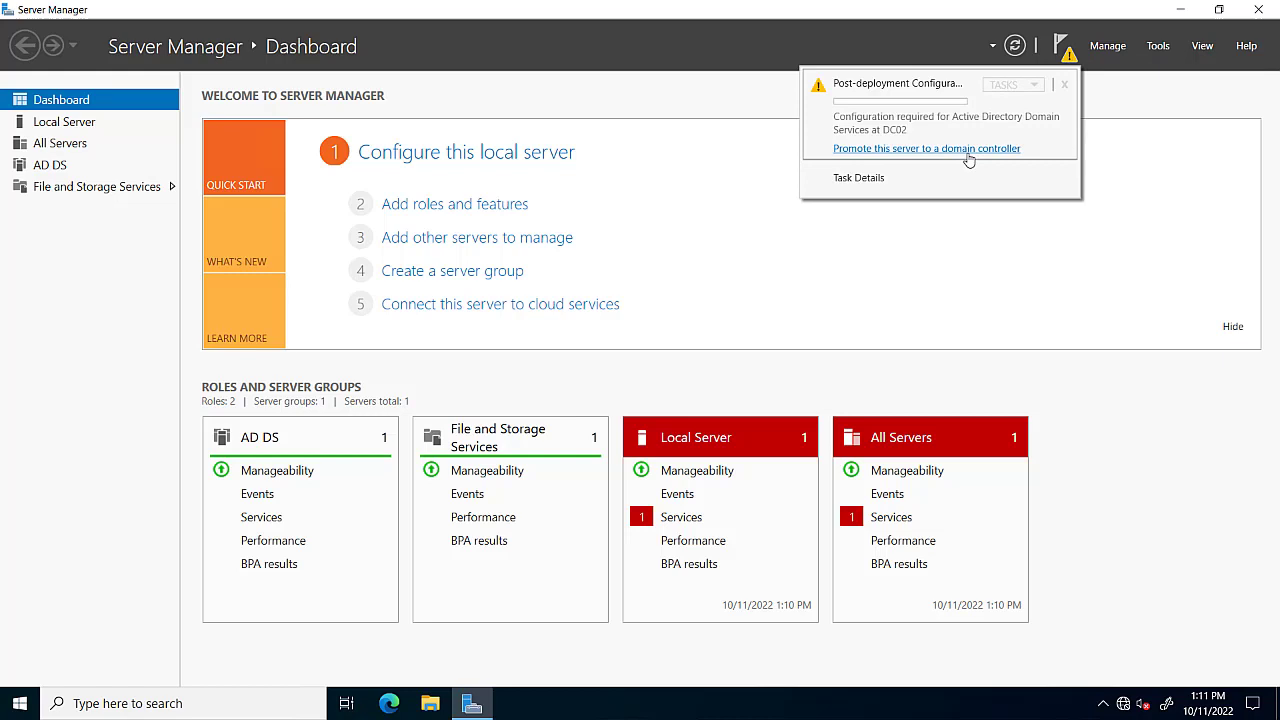
{"action": "left_click", "coordinate": [926, 148]}
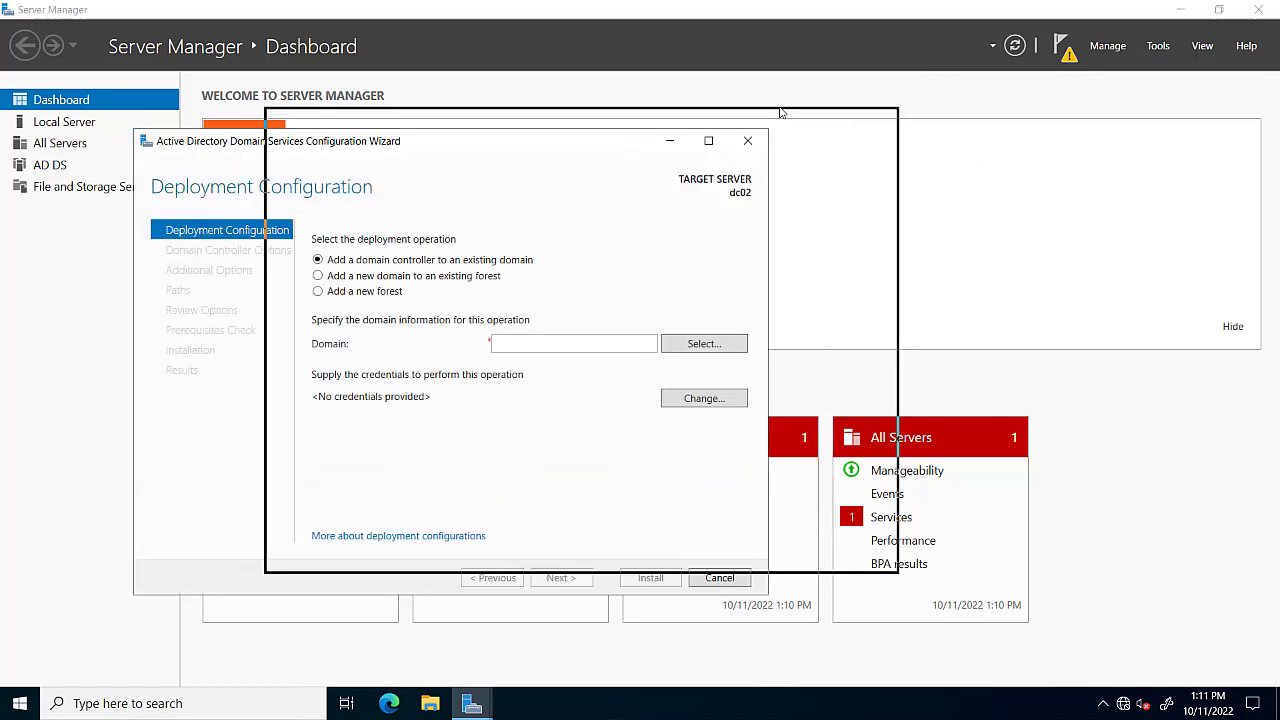
{"action": "left_click", "coordinate": [704, 398]}
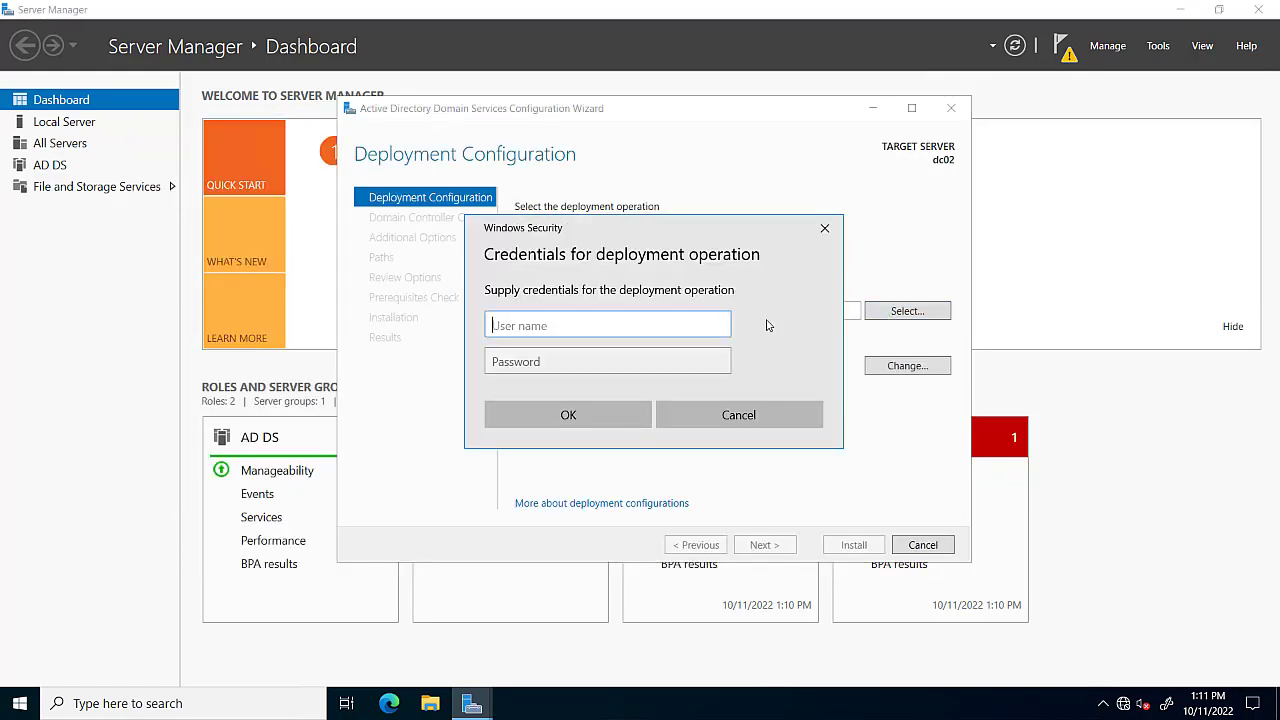
{"action": "type", "text": "admini"}
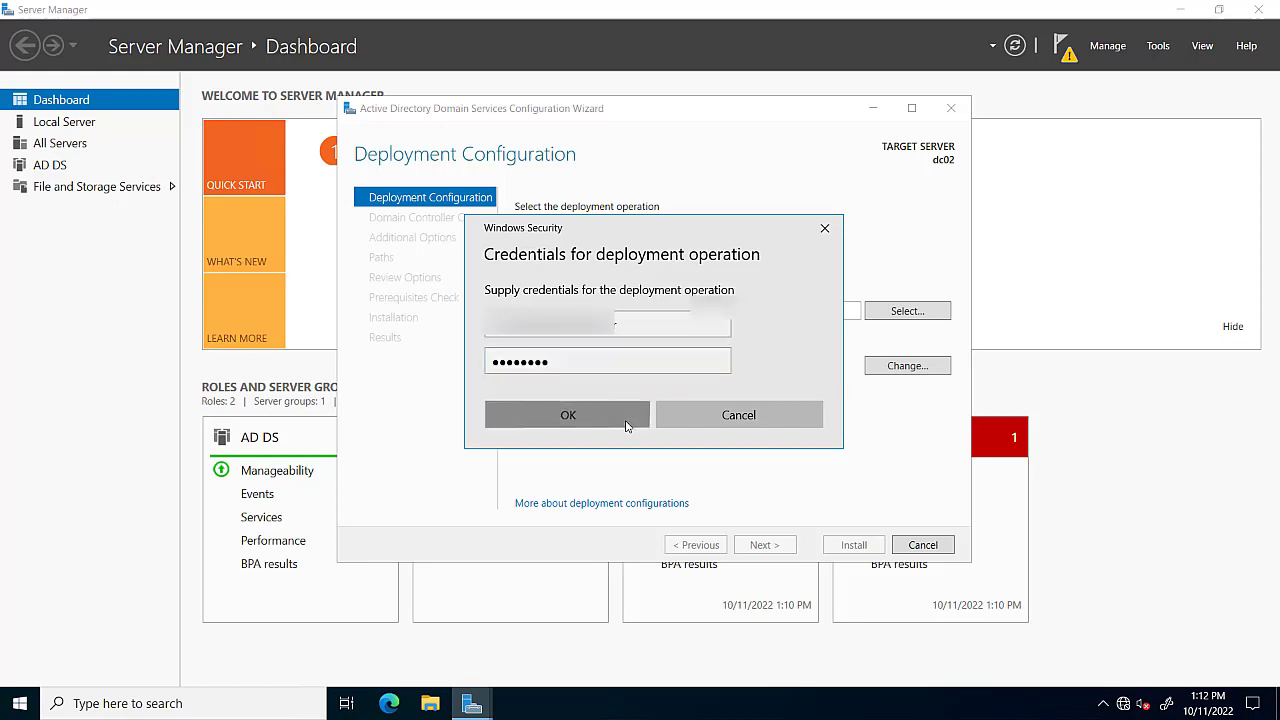
{"action": "left_click", "coordinate": [568, 414]}
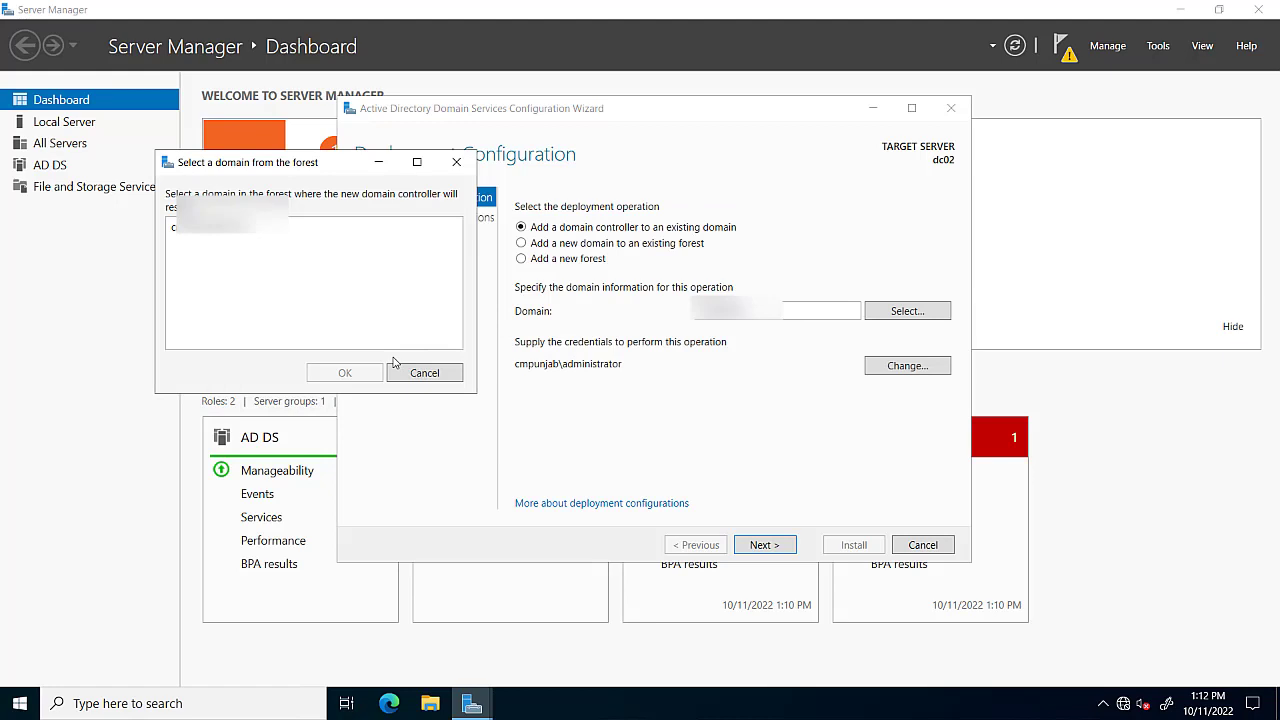
{"action": "mouse_move", "coordinate": [528, 540]}
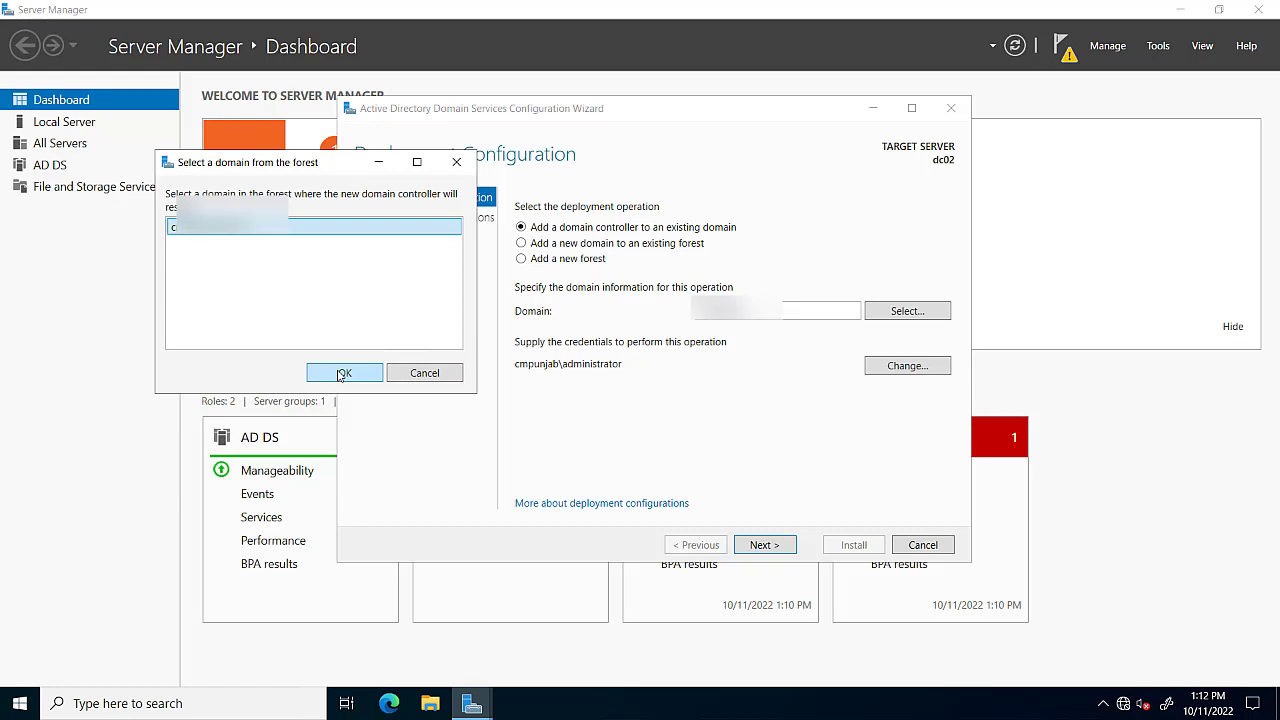
Step: Confirm the selected forest domain for the new domain controller to join
{"action": "left_click", "coordinate": [344, 372]}
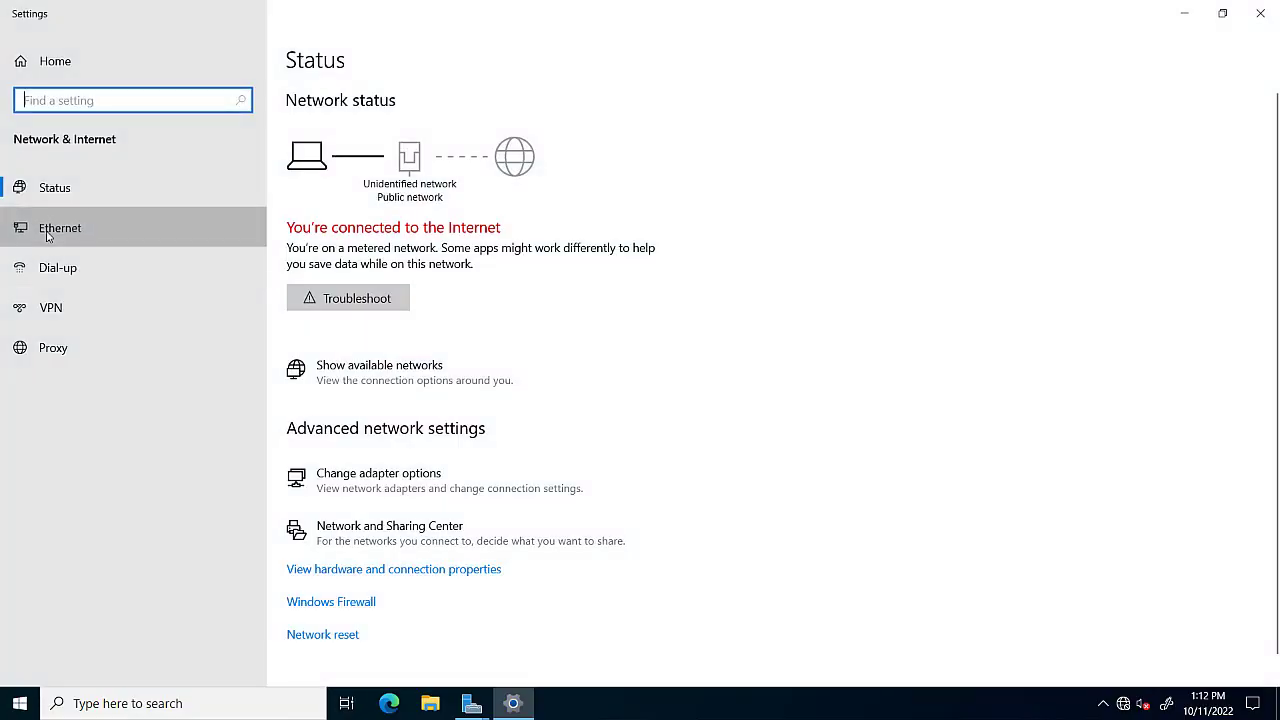
Step: Check the Ethernet adapter details (IPv4 172.16.0.202, DNS 172.16.0.201) and close them
{"action": "left_click", "coordinate": [378, 472]}
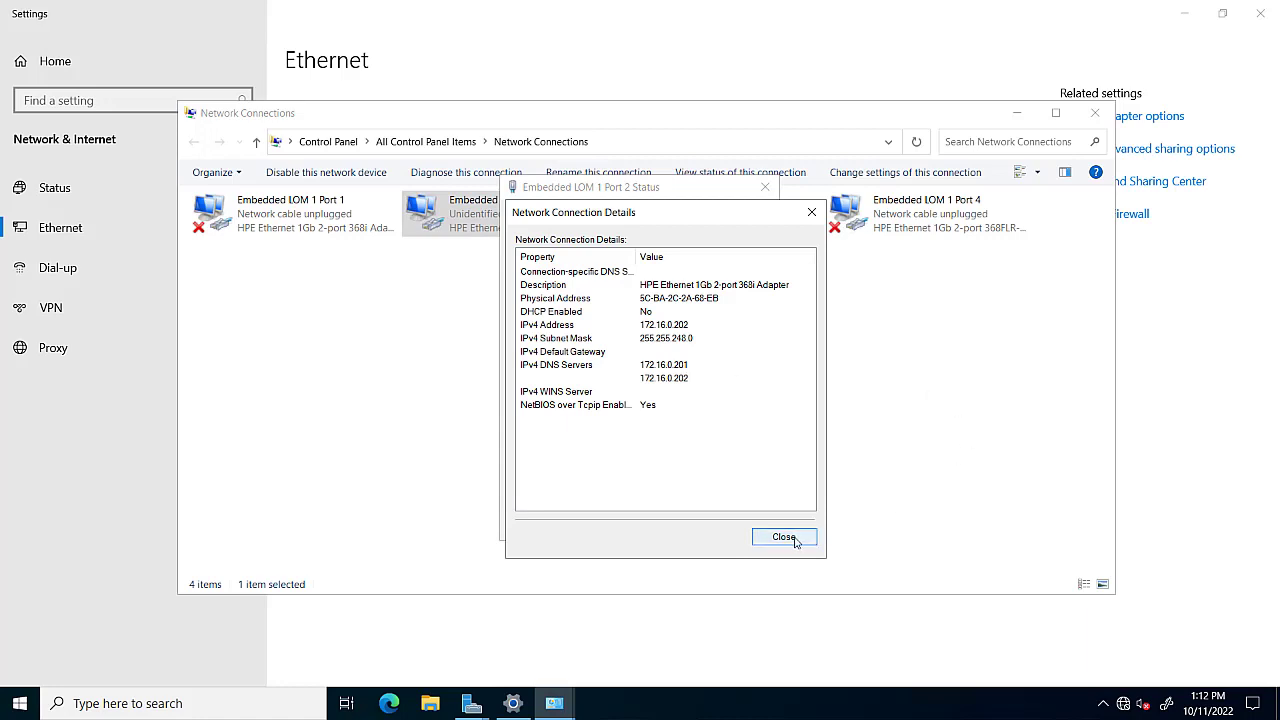
{"action": "left_click", "coordinate": [784, 536]}
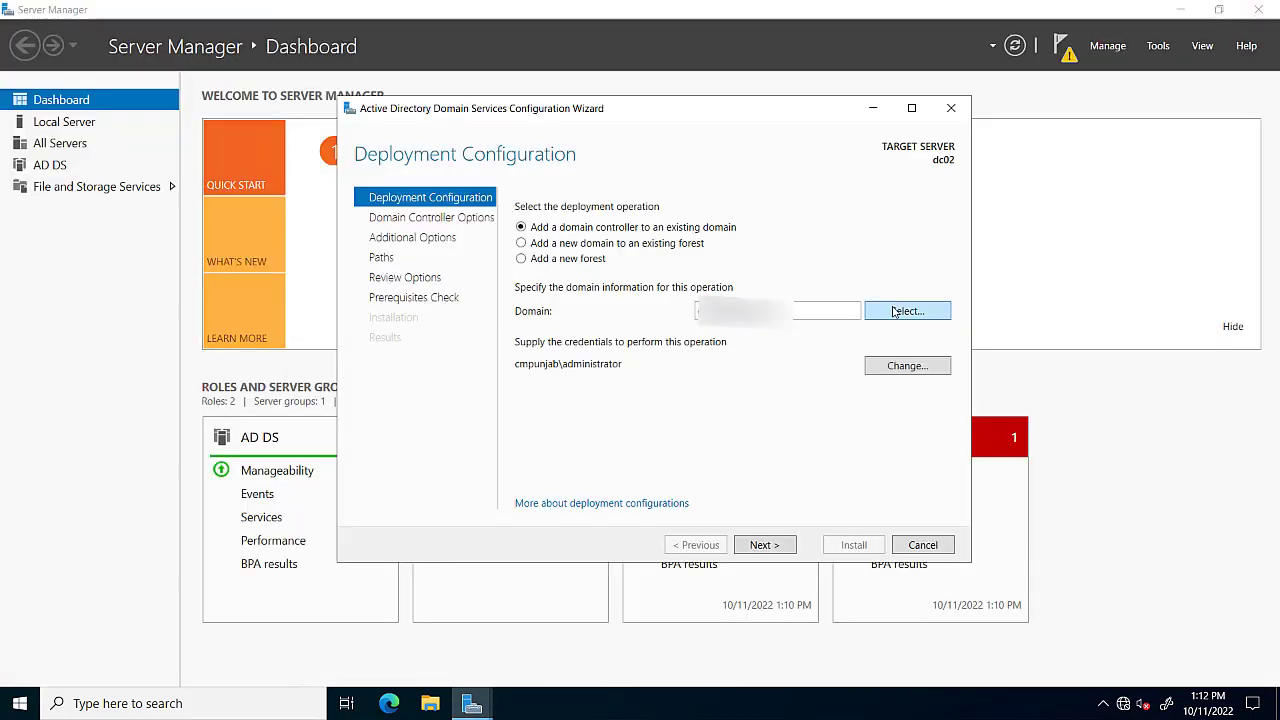
Step: Keep DNS server and Global Catalog, enter and confirm the DSRM password, and reach DNS Options
{"action": "left_click", "coordinate": [764, 544]}
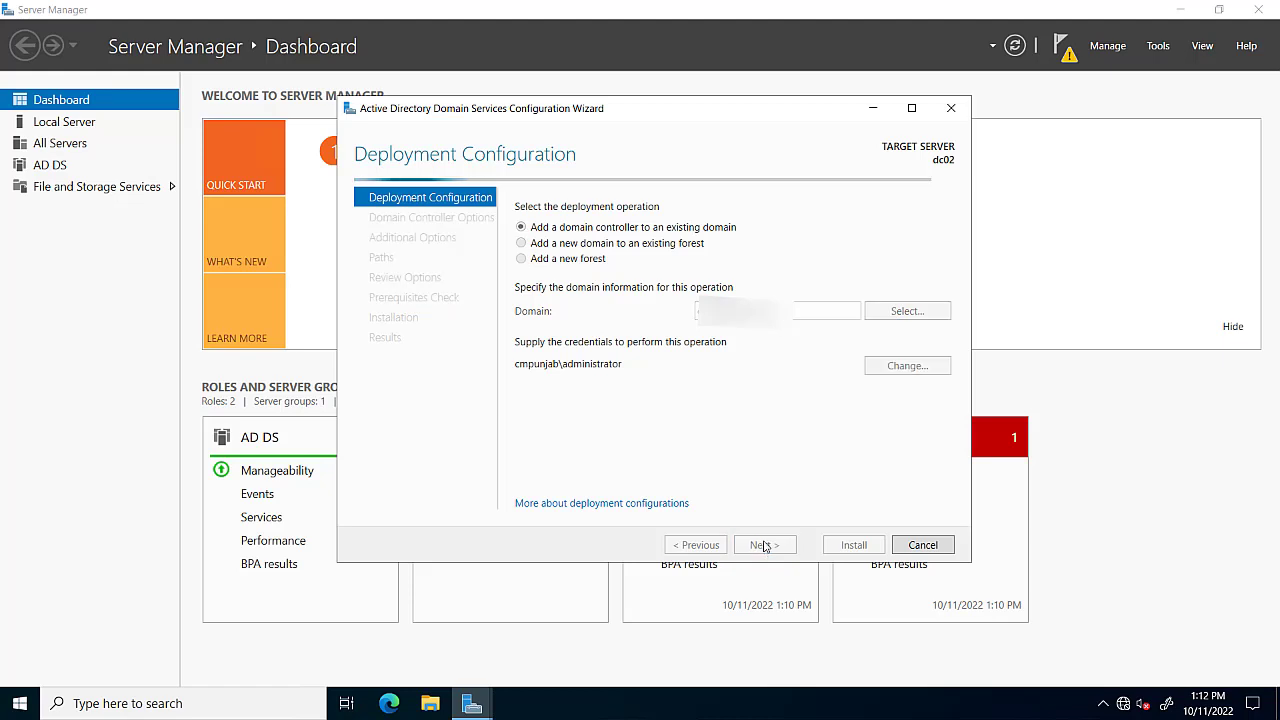
{"action": "left_click", "coordinate": [764, 544]}
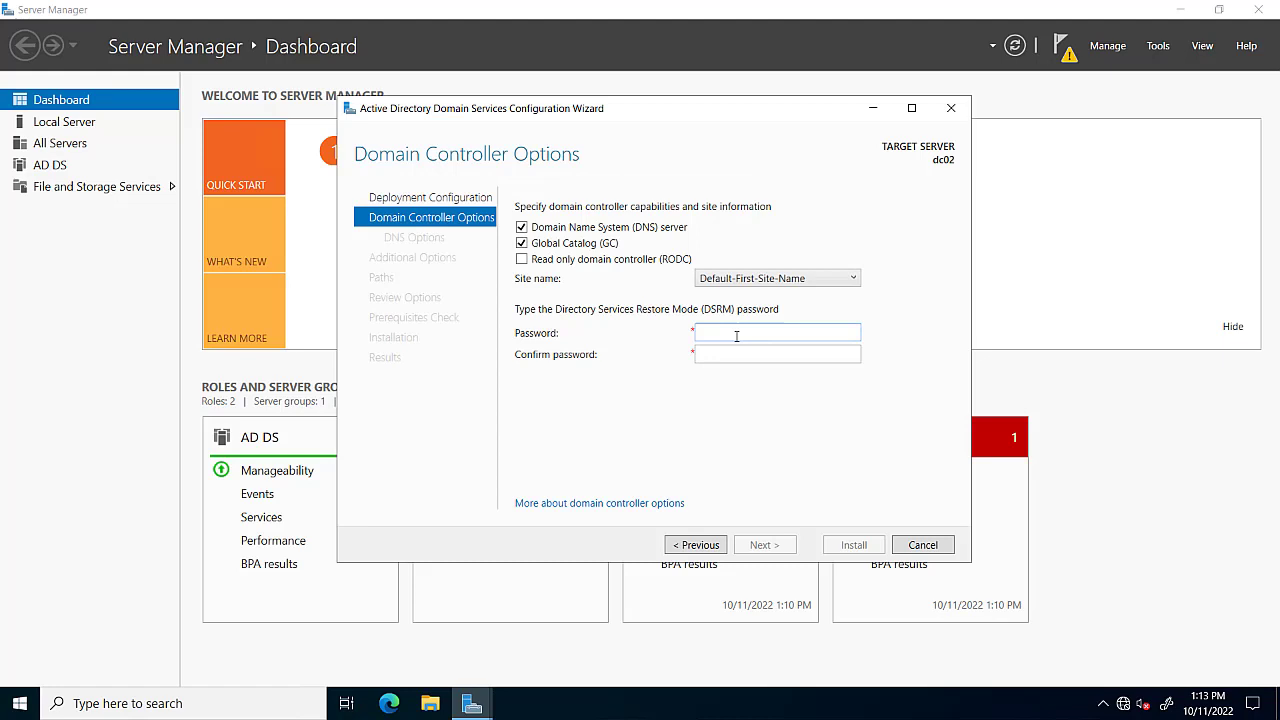
{"action": "type", "text": "••"}
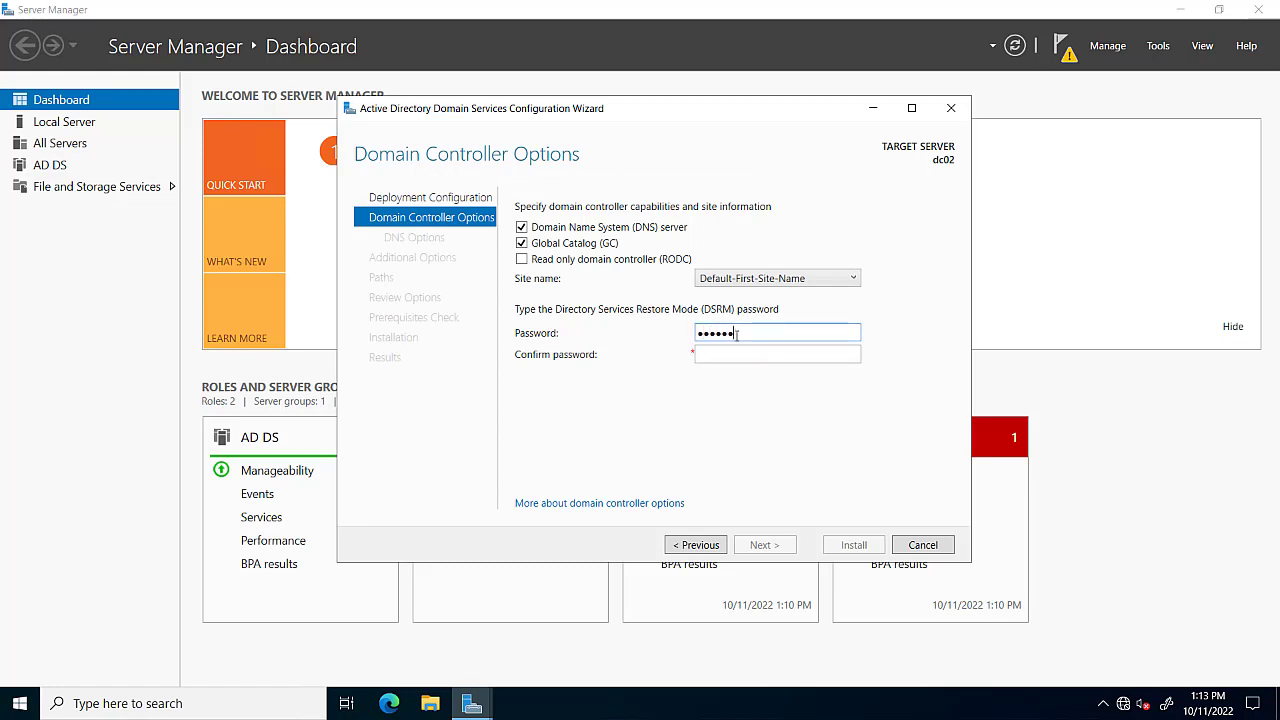
{"action": "type", "text": "••"}
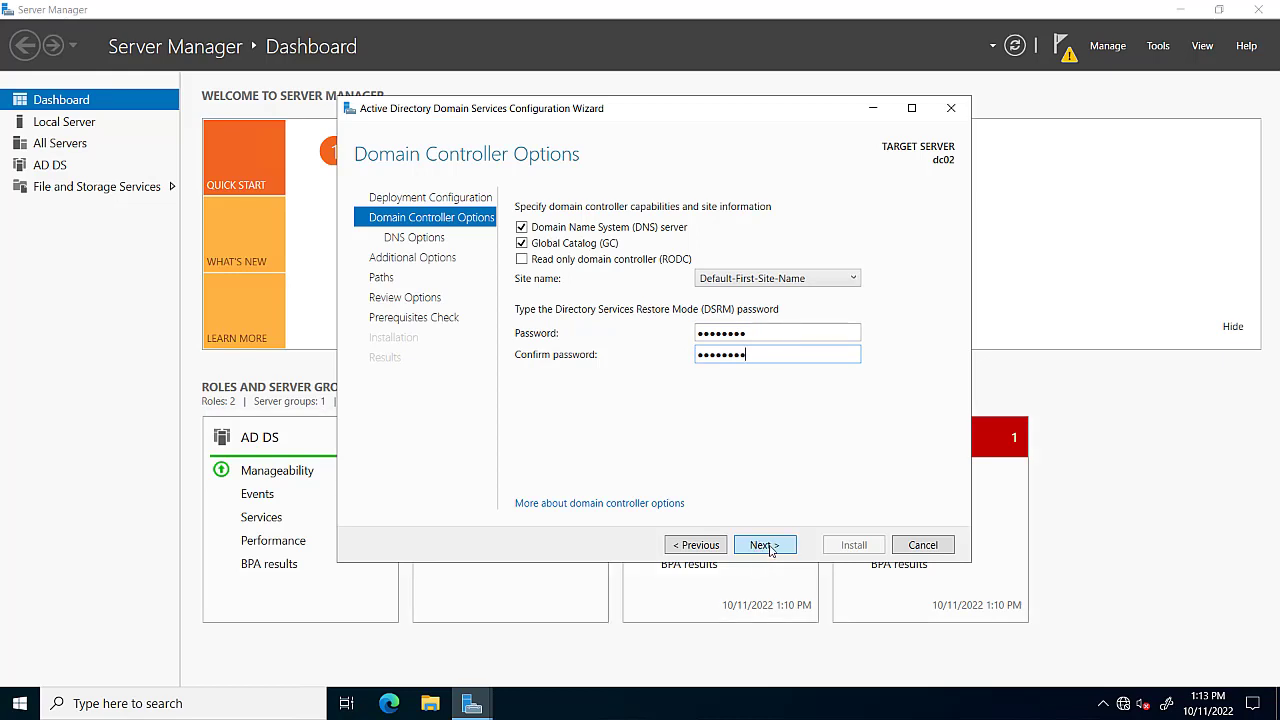
{"action": "left_click", "coordinate": [764, 544]}
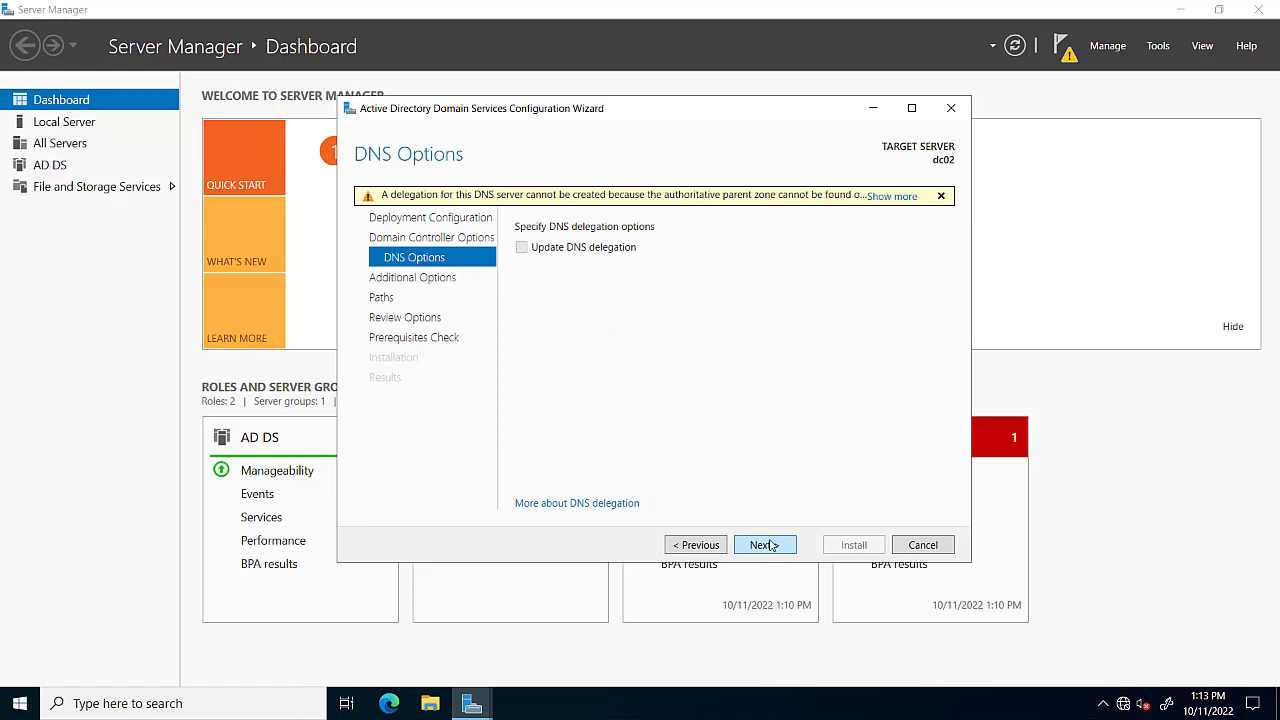
{"action": "mouse_move", "coordinate": [532, 244]}
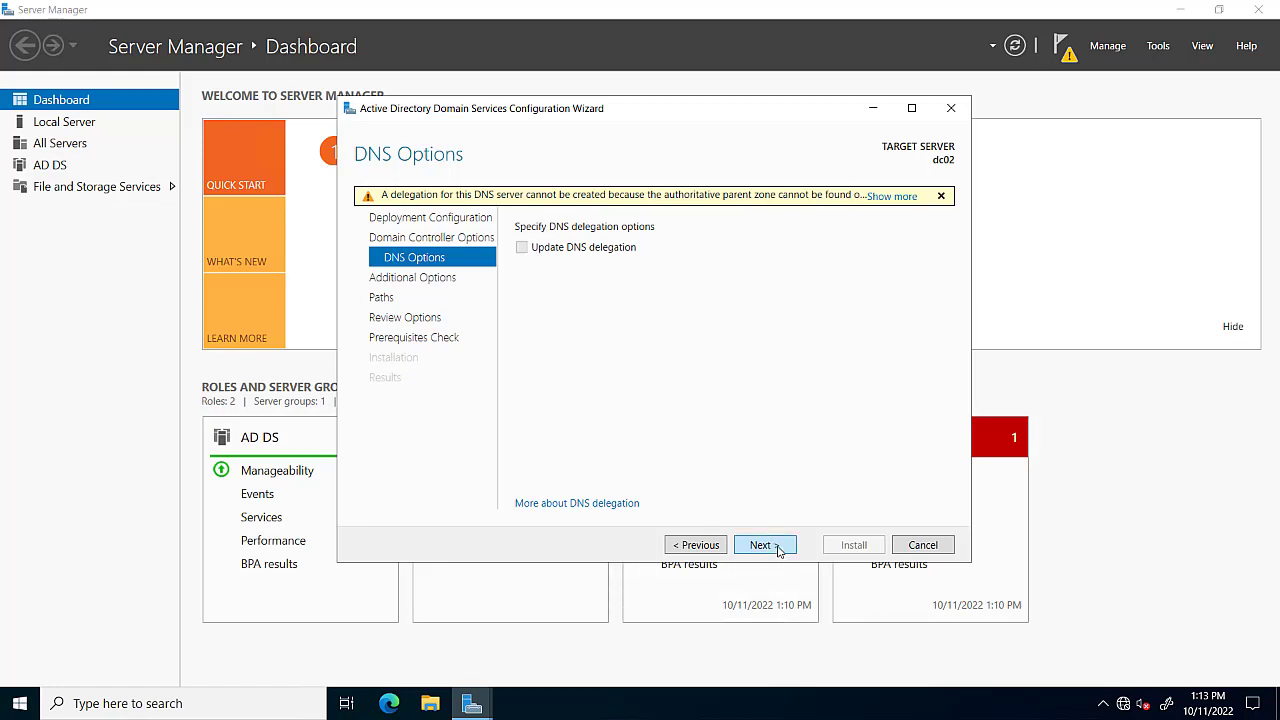
Step: Go back to read the full DNS delegation warning, then return to Additional Options
{"action": "left_click", "coordinate": [764, 544]}
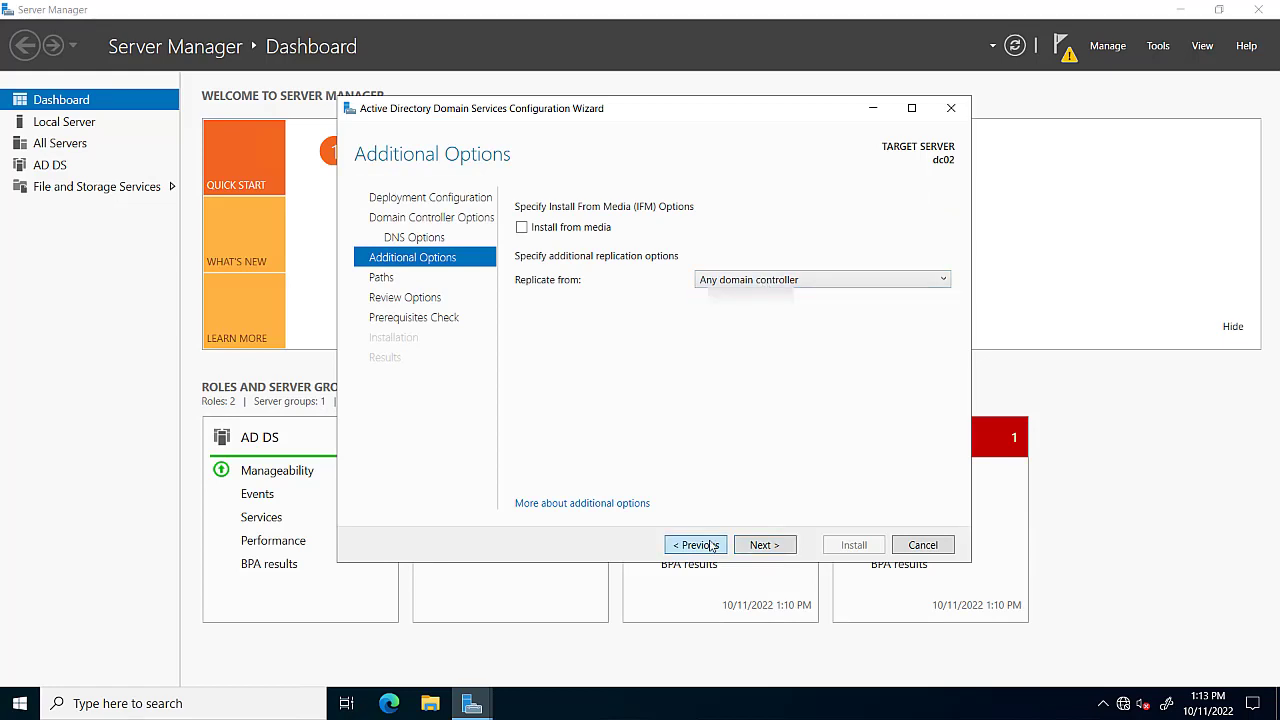
{"action": "left_click", "coordinate": [696, 544]}
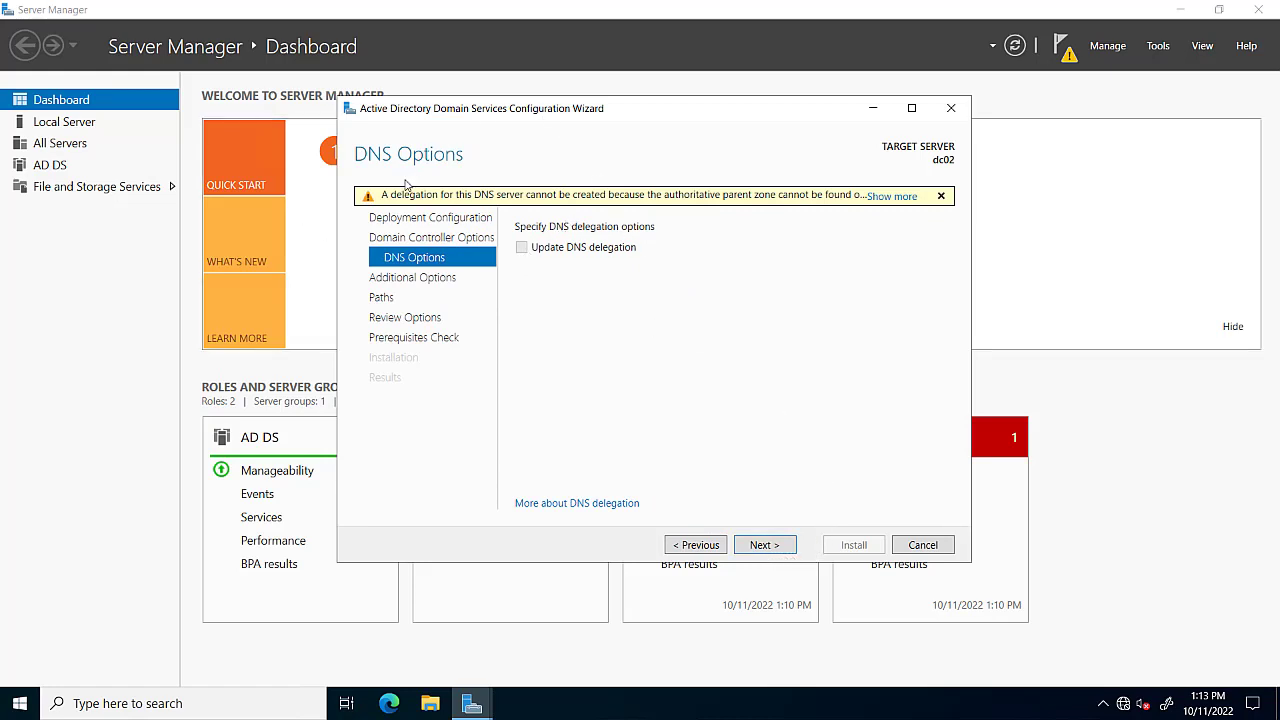
{"action": "left_click", "coordinate": [890, 196]}
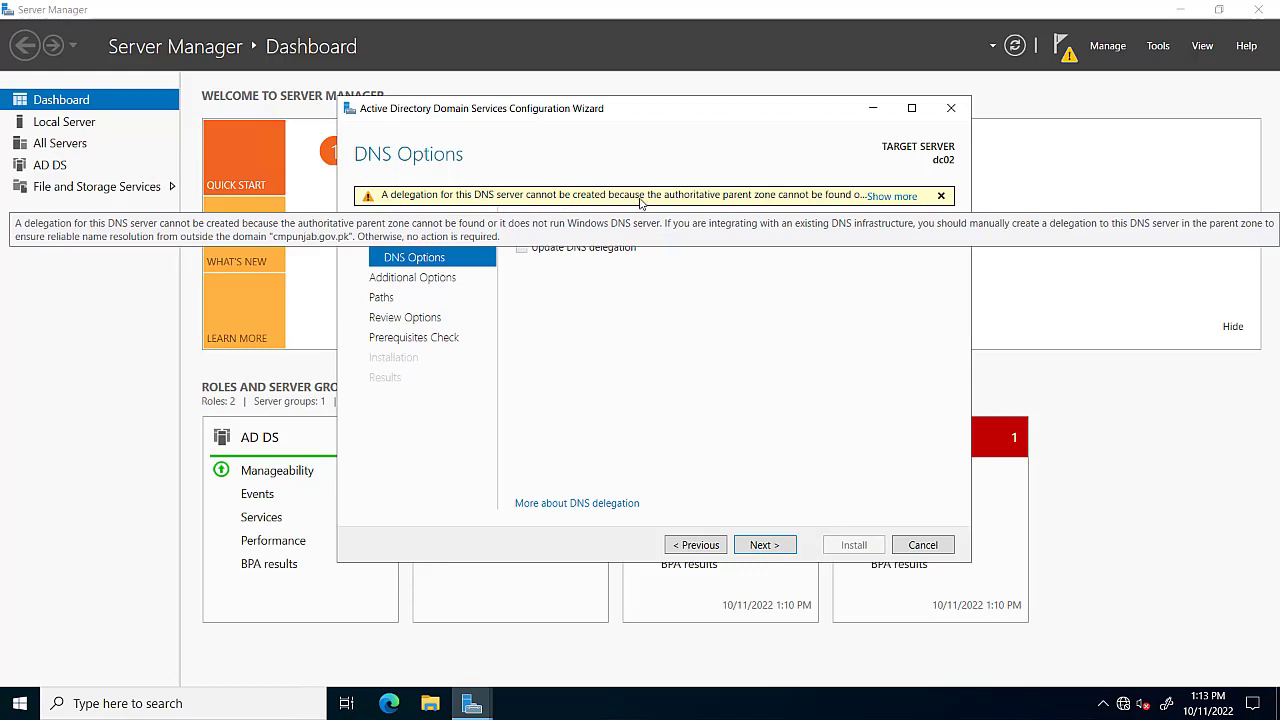
{"action": "mouse_move", "coordinate": [856, 204]}
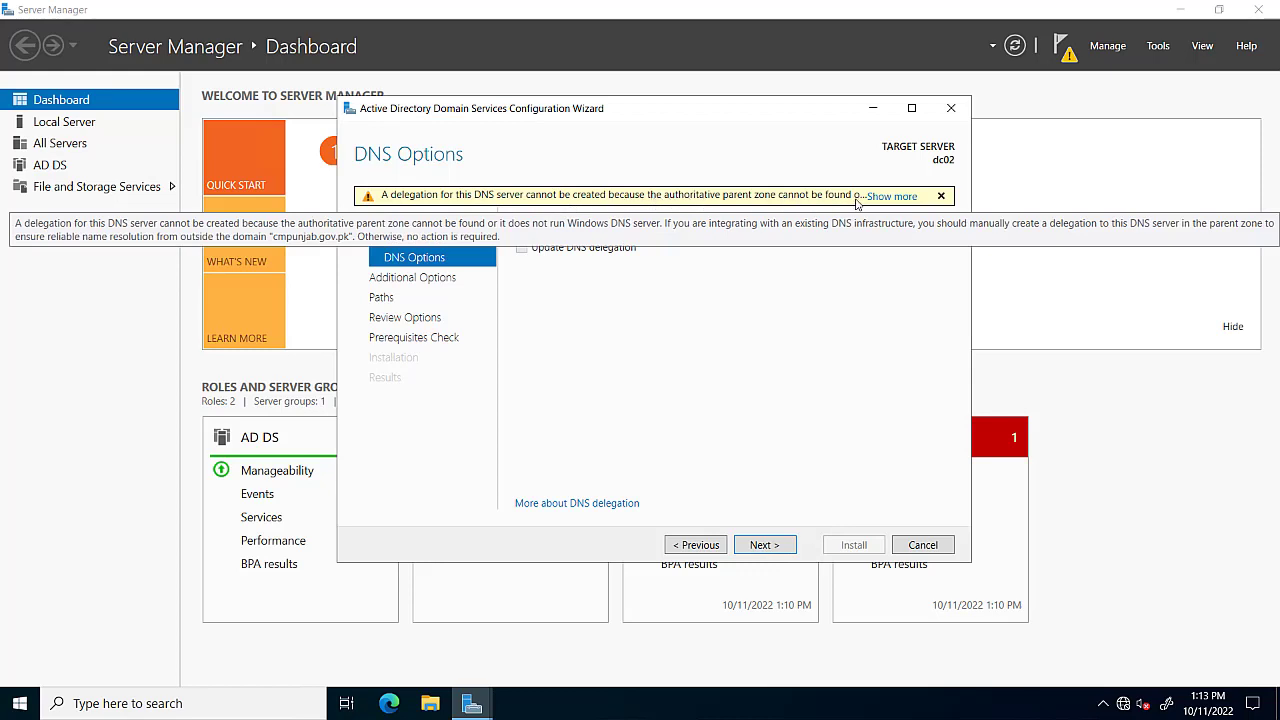
{"action": "left_click", "coordinate": [764, 544]}
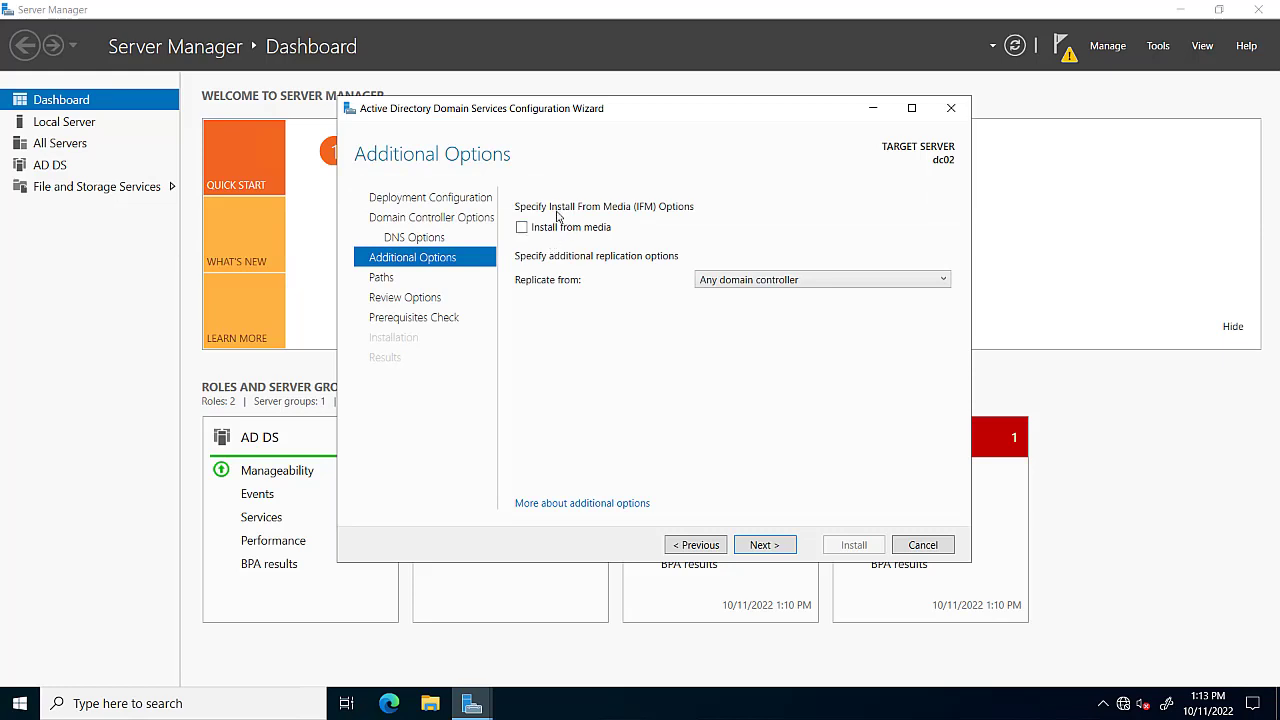
{"action": "mouse_move", "coordinate": [624, 218]}
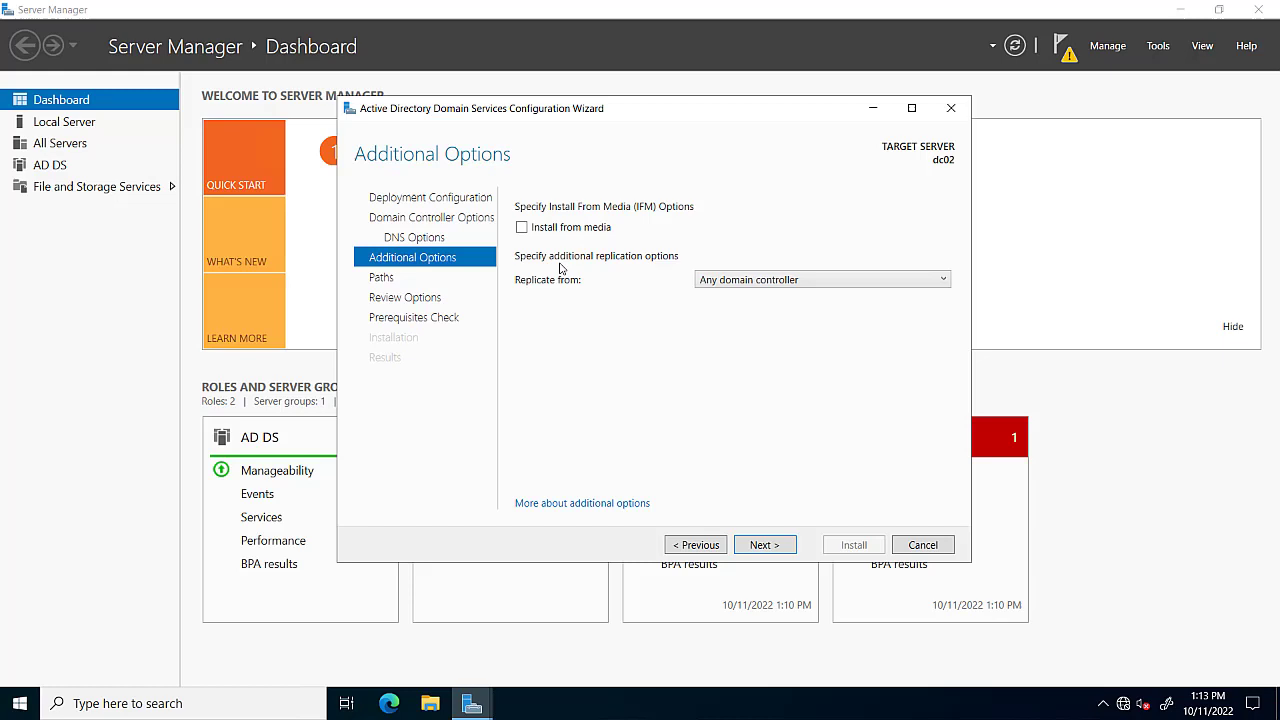
{"action": "mouse_move", "coordinate": [556, 288]}
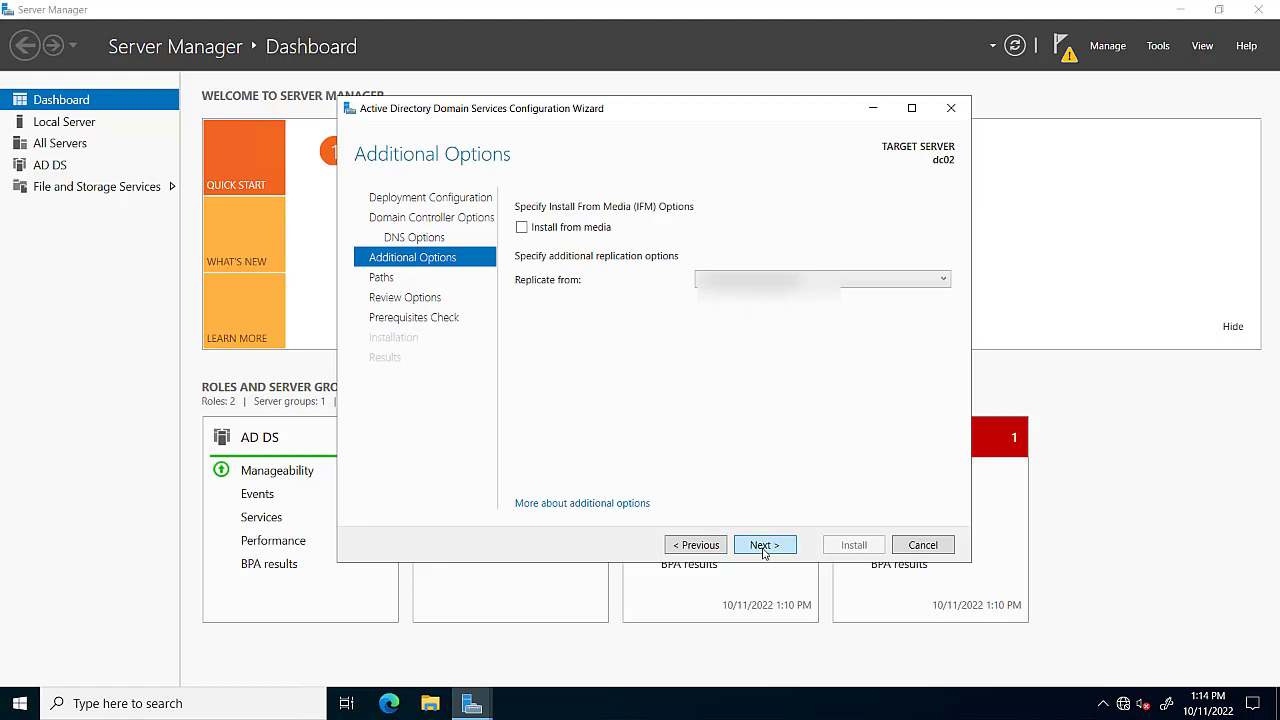
Step: Accept the default replication source and AD DS database, log and SYSVOL paths to reach Review Options
{"action": "left_click", "coordinate": [764, 544]}
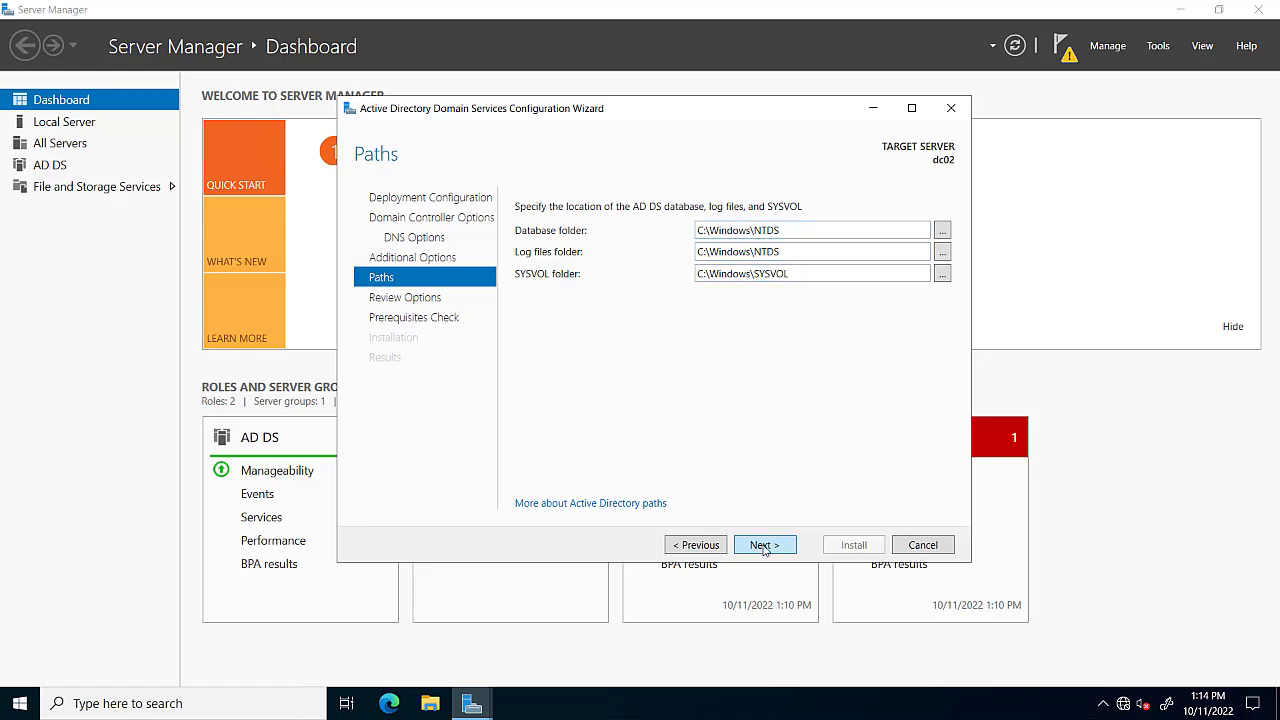
{"action": "left_click", "coordinate": [764, 544]}
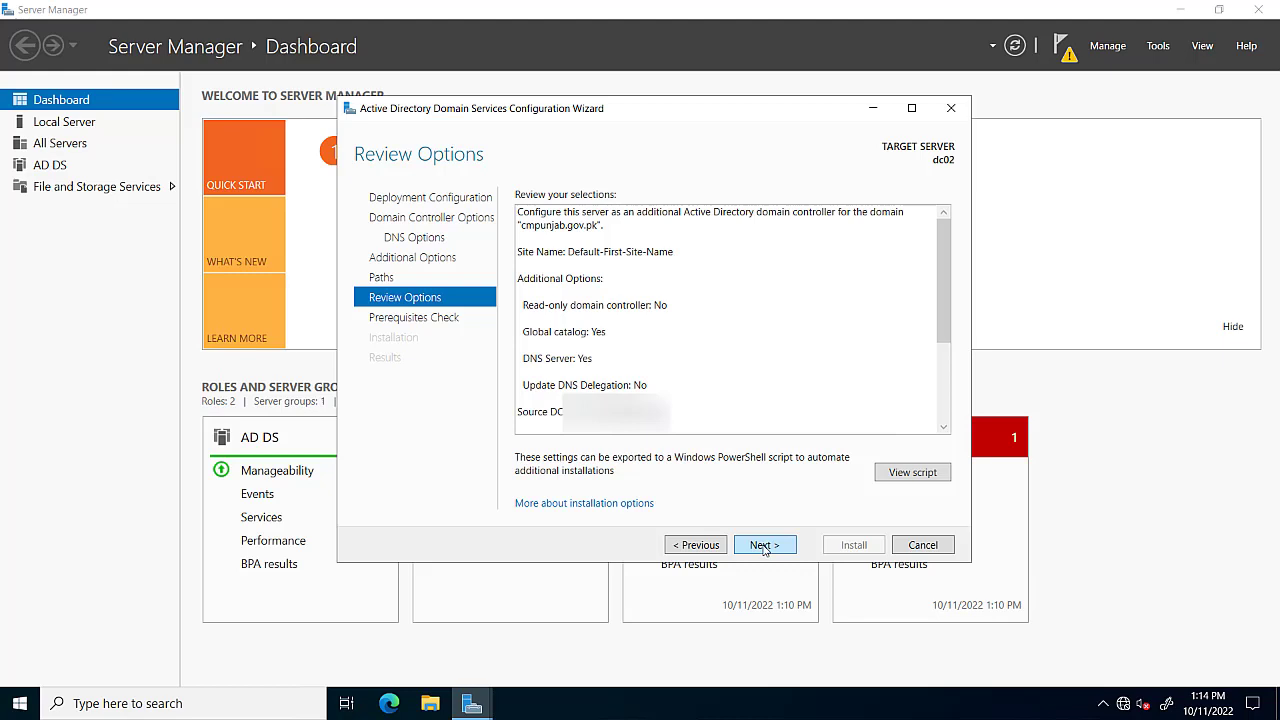
Step: Pass the review and prerequisites check and start installing Active Directory Domain Services
{"action": "left_click", "coordinate": [764, 544]}
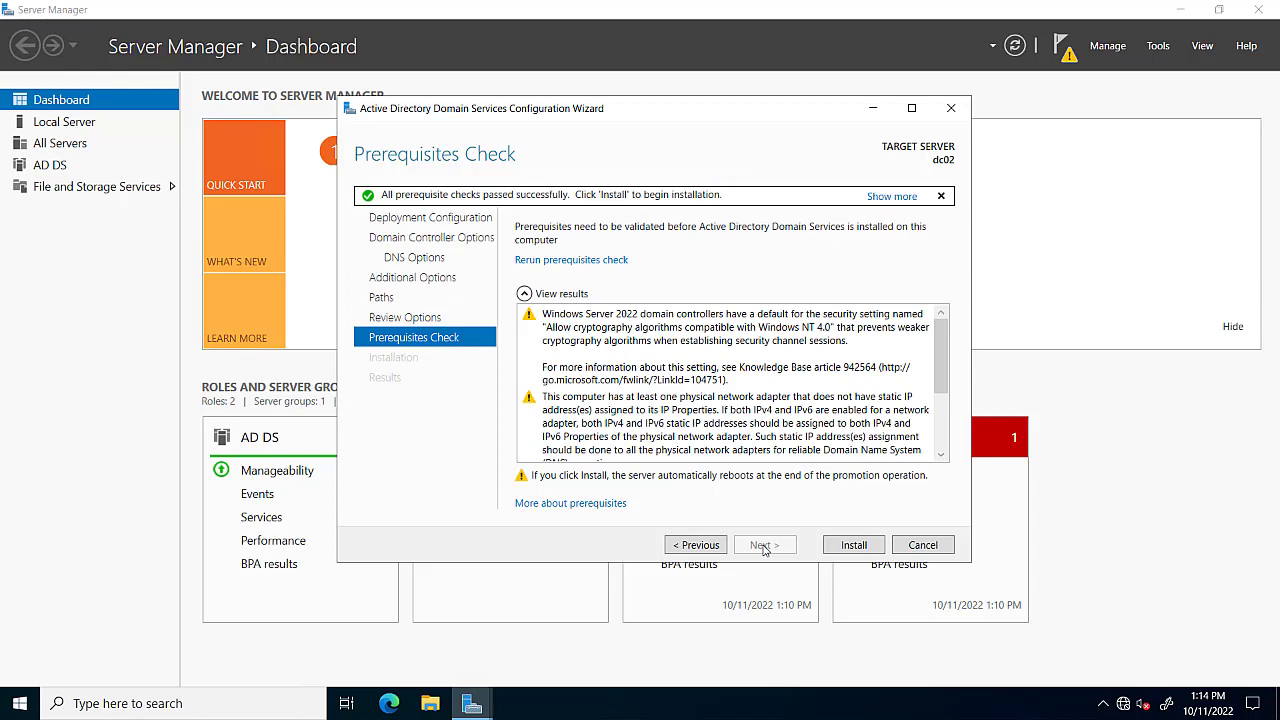
{"action": "left_click", "coordinate": [852, 544]}
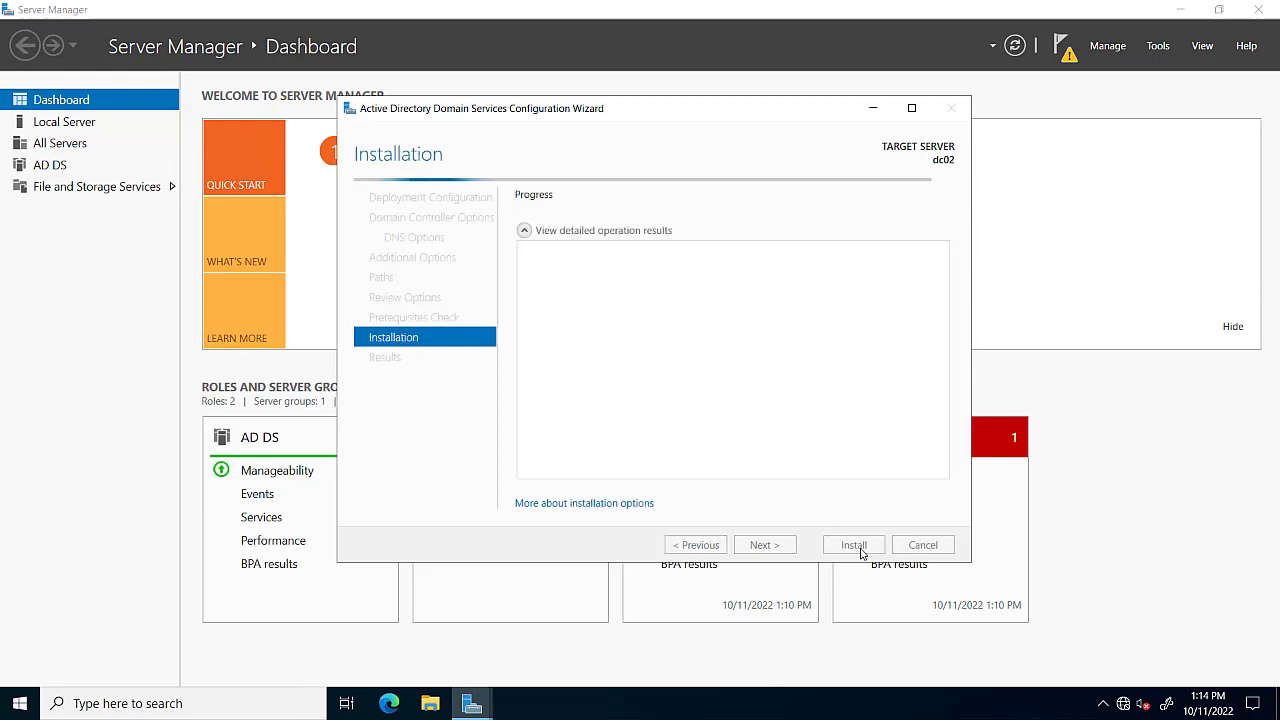
Step: Let the promotion finish and dismiss the 'You're about to be signed out' restart notice
{"action": "left_click", "coordinate": [852, 544]}
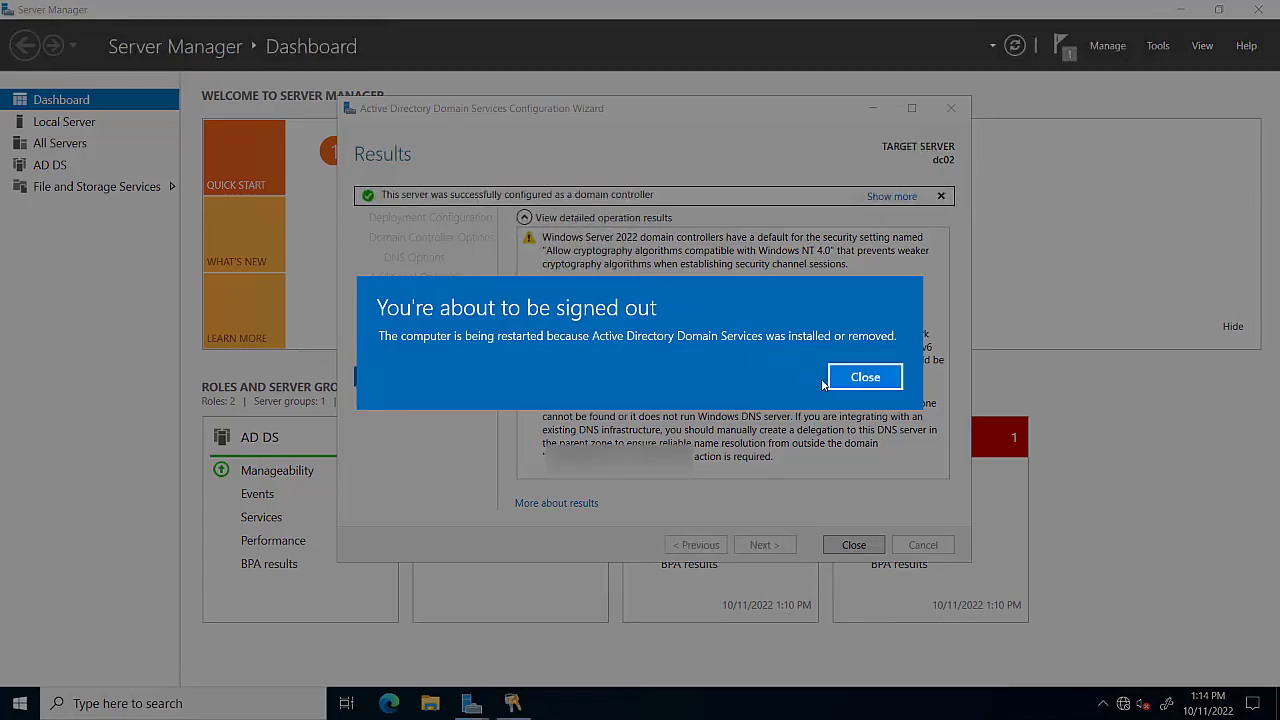
{"action": "left_click", "coordinate": [864, 376]}
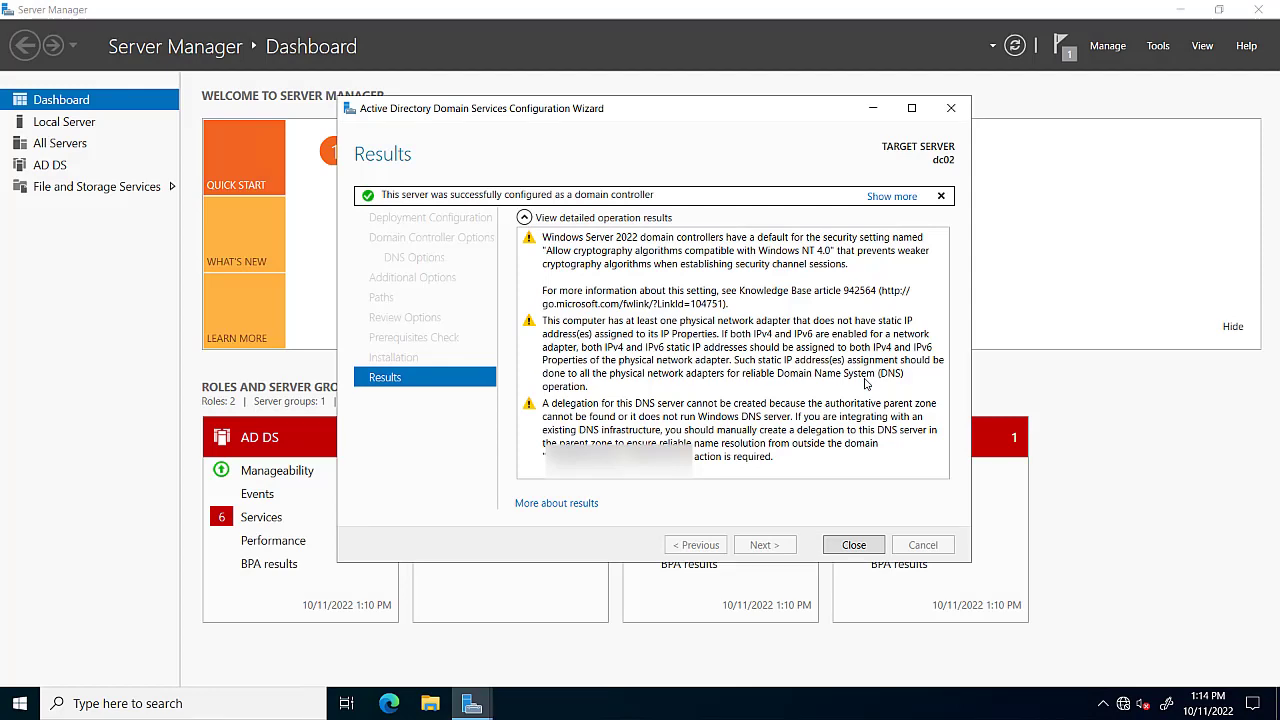
{"action": "mouse_move", "coordinate": [870, 544]}
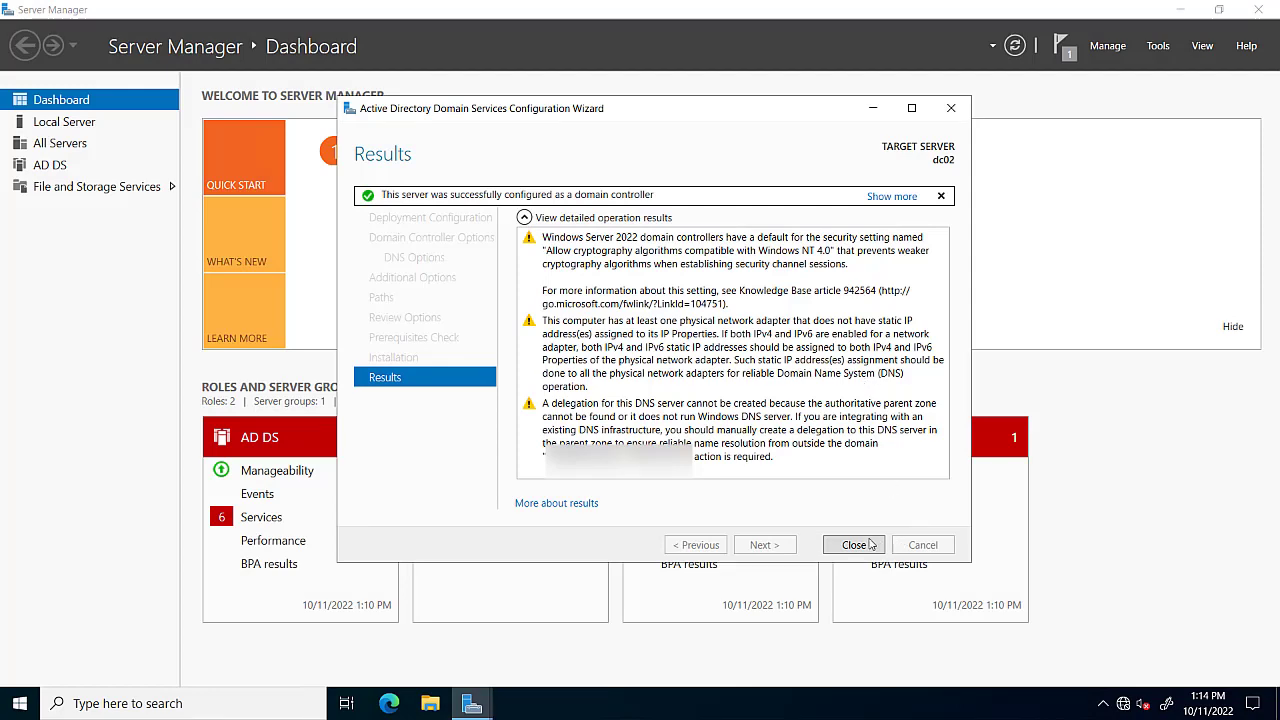
Step: Close the wizard's Results page to return to the Server Manager dashboard
{"action": "left_click", "coordinate": [852, 544]}
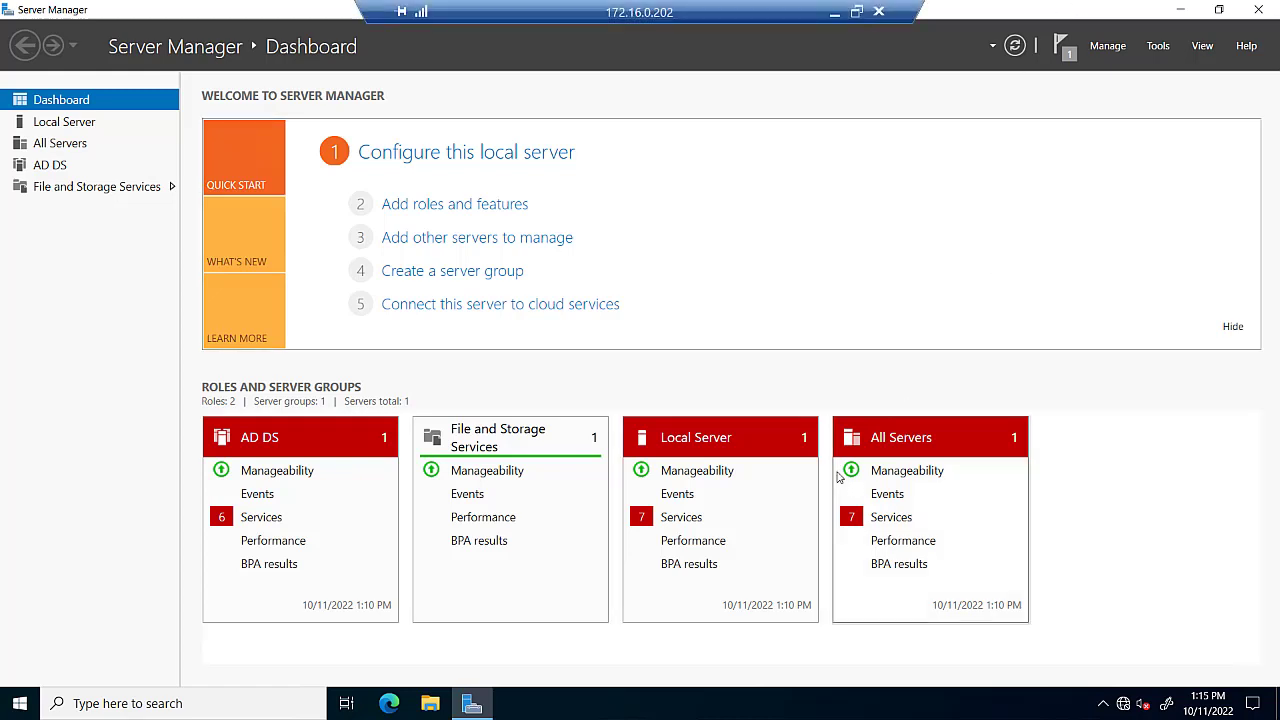
{"action": "mouse_move", "coordinate": [1036, 82]}
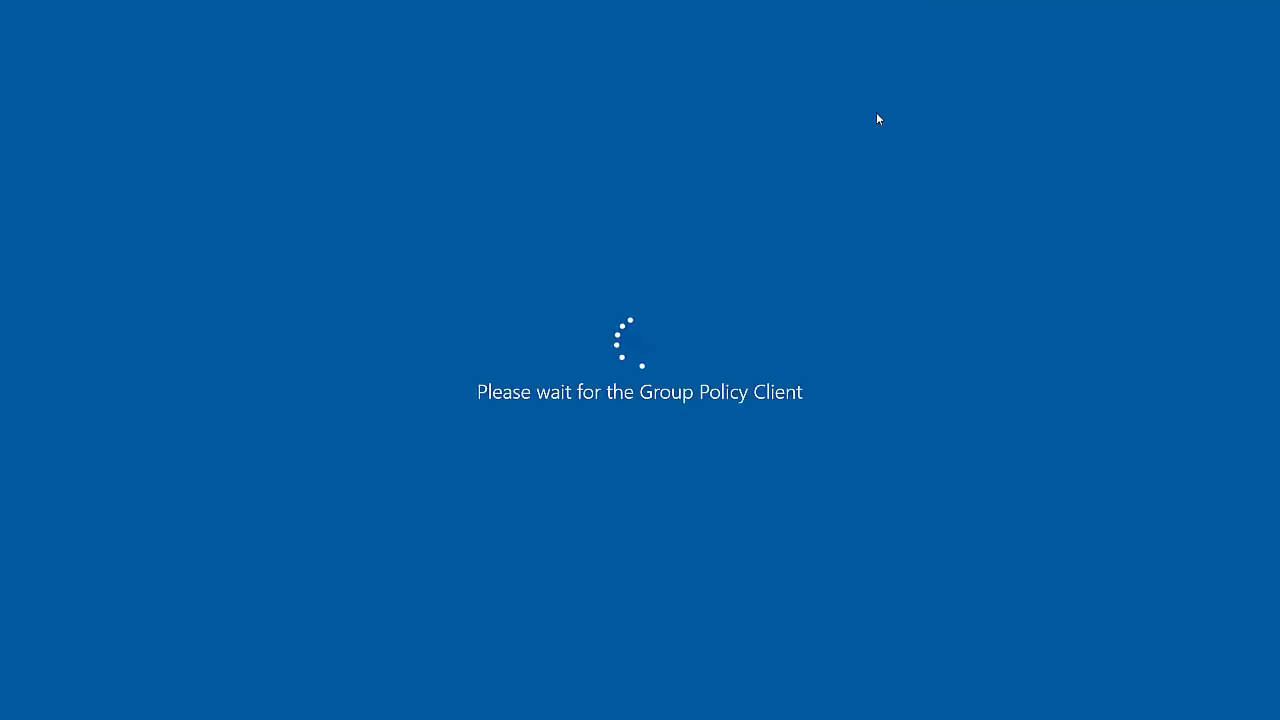
{"action": "mouse_move", "coordinate": [736, 438]}
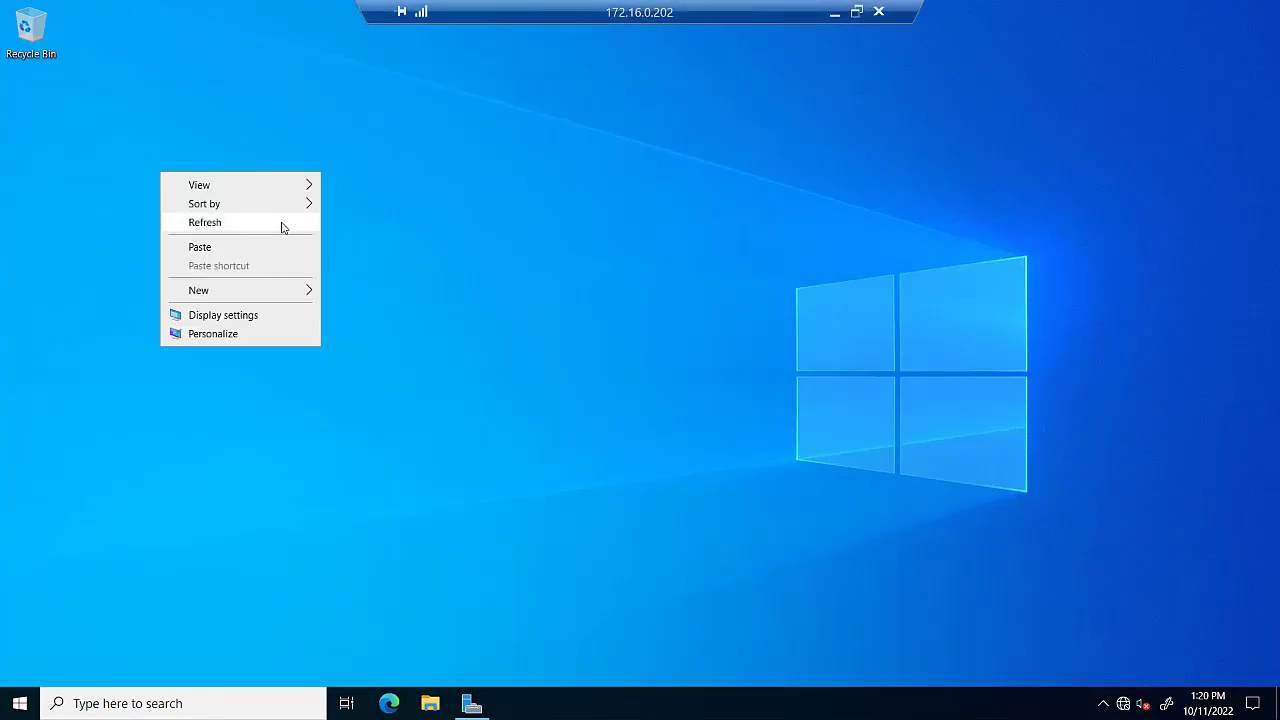
Step: Refresh the desktop, launch Server Manager and open Active Directory Users and Computers
{"action": "left_click", "coordinate": [20, 704]}
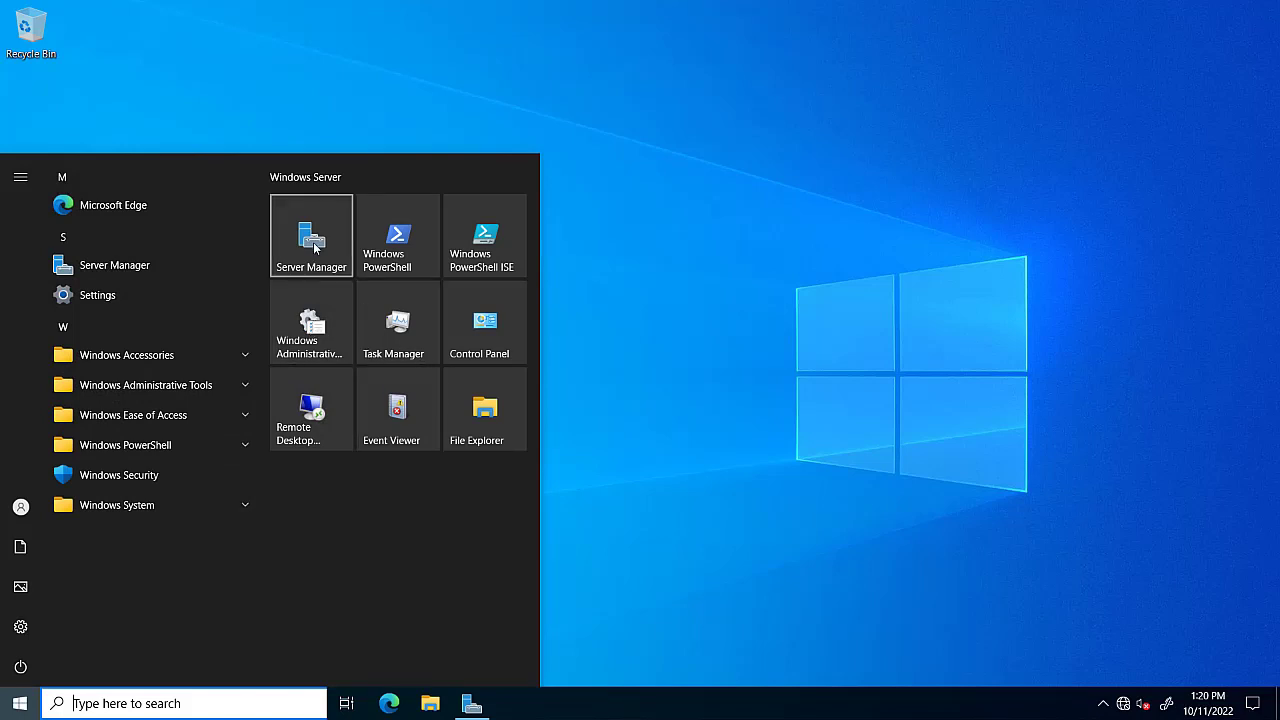
{"action": "left_click", "coordinate": [312, 236]}
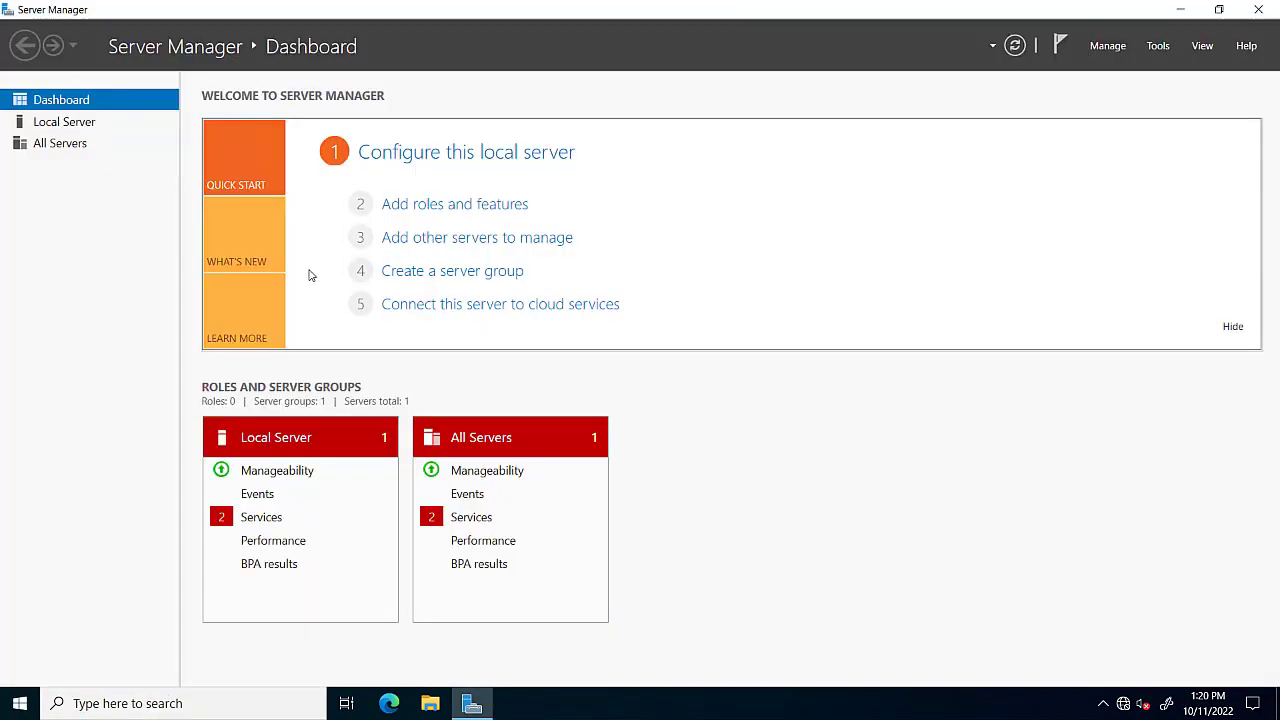
{"action": "left_click", "coordinate": [18, 704]}
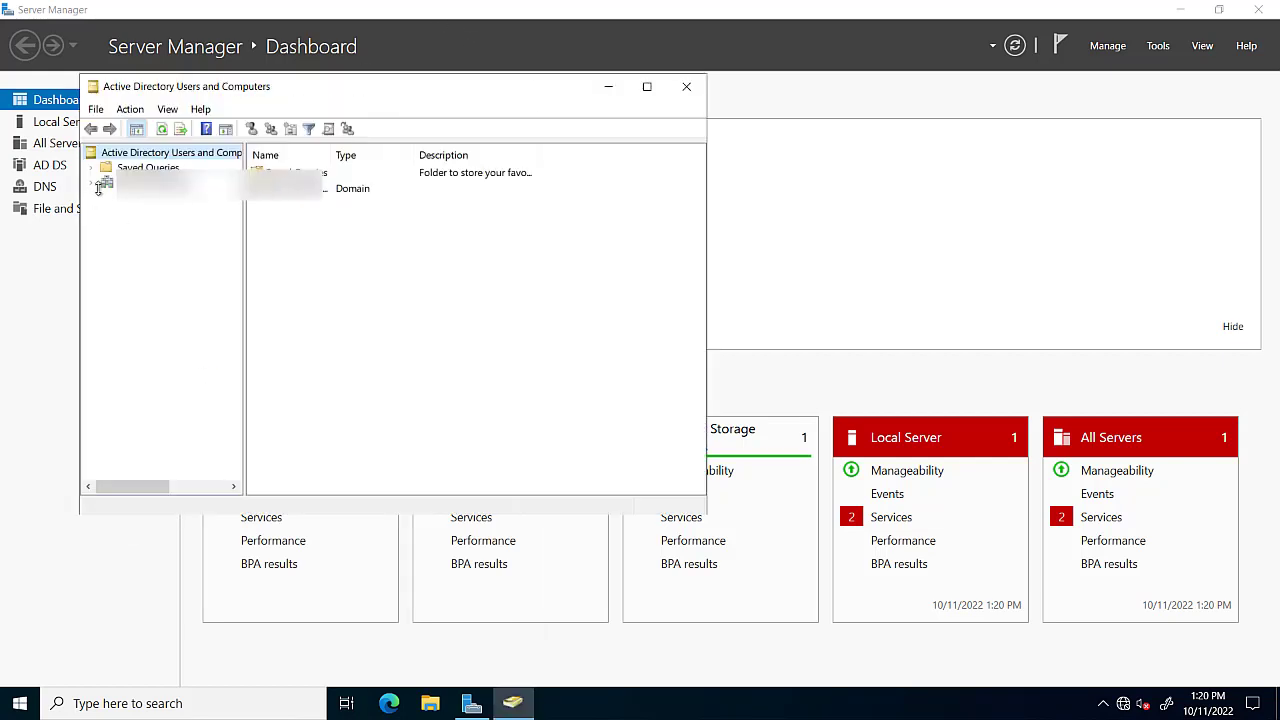
Step: Expand the domain node, view the Users container, then close the console
{"action": "left_click", "coordinate": [90, 184]}
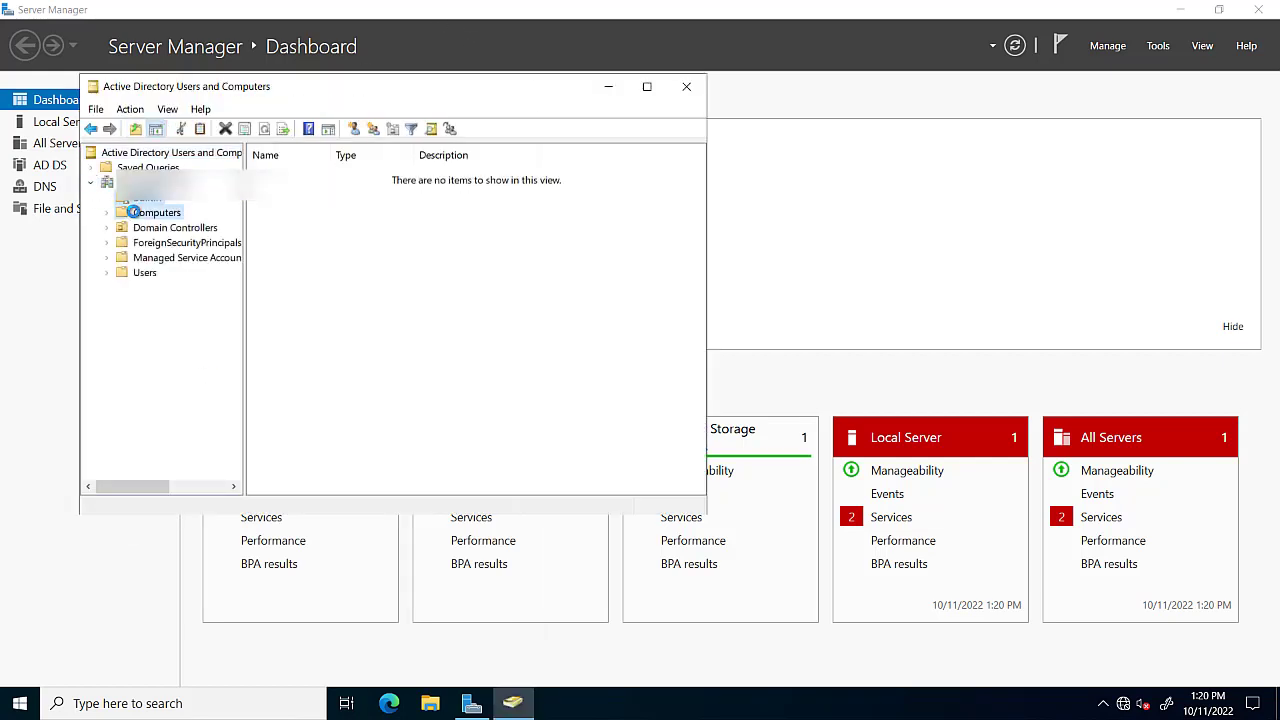
{"action": "left_click", "coordinate": [144, 272]}
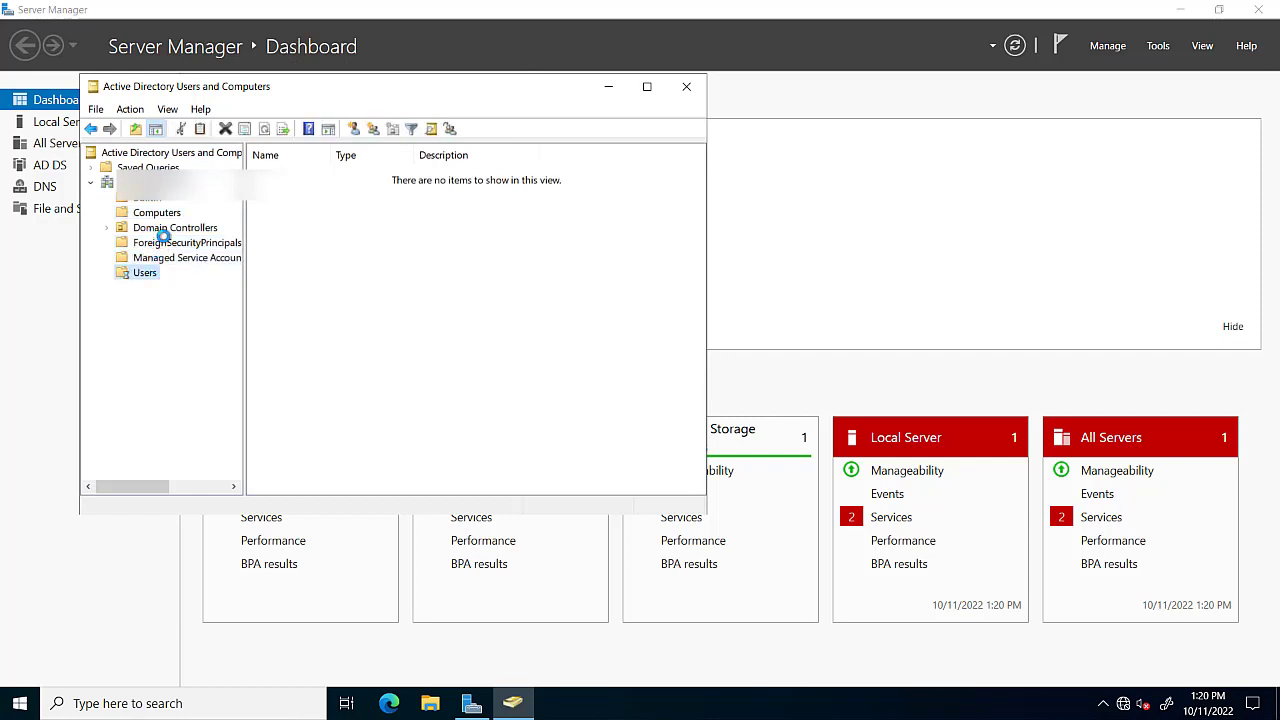
{"action": "left_click", "coordinate": [156, 212]}
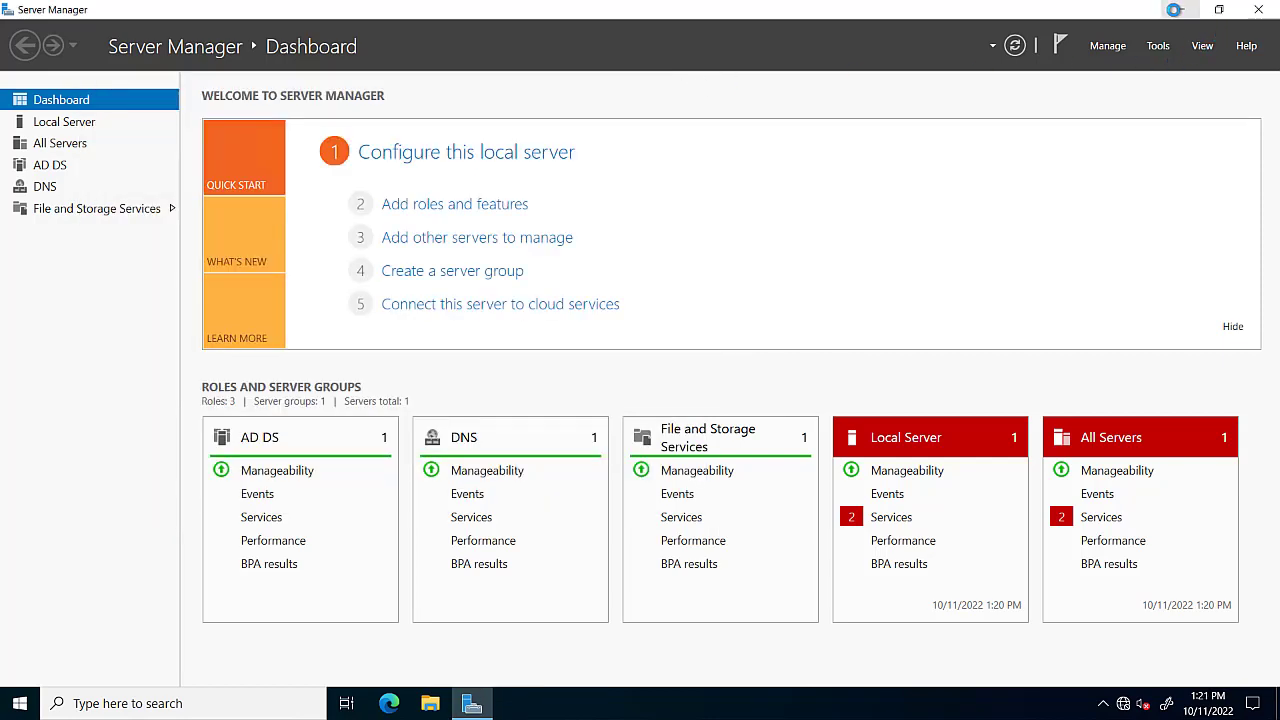
{"action": "mouse_move", "coordinate": [1220, 10]}
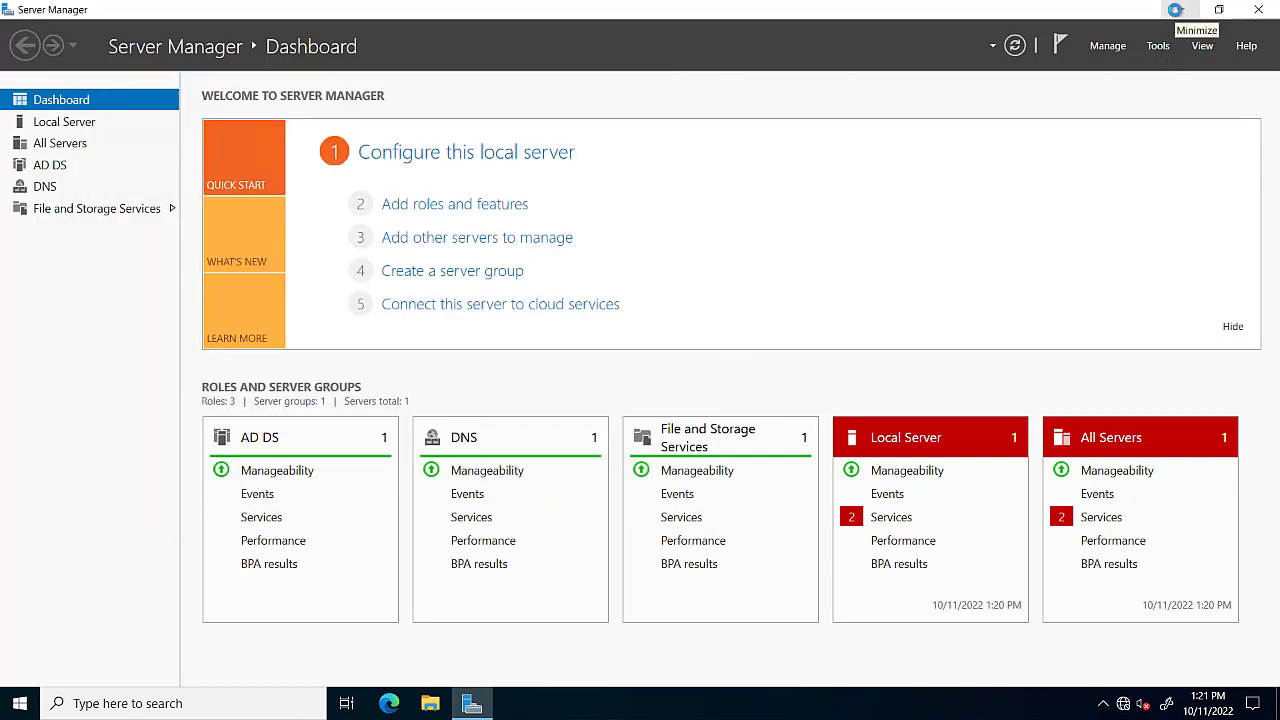
Step: Minimize Server Manager and expand Windows Administrative Tools in the Start menu
{"action": "left_click", "coordinate": [1220, 10]}
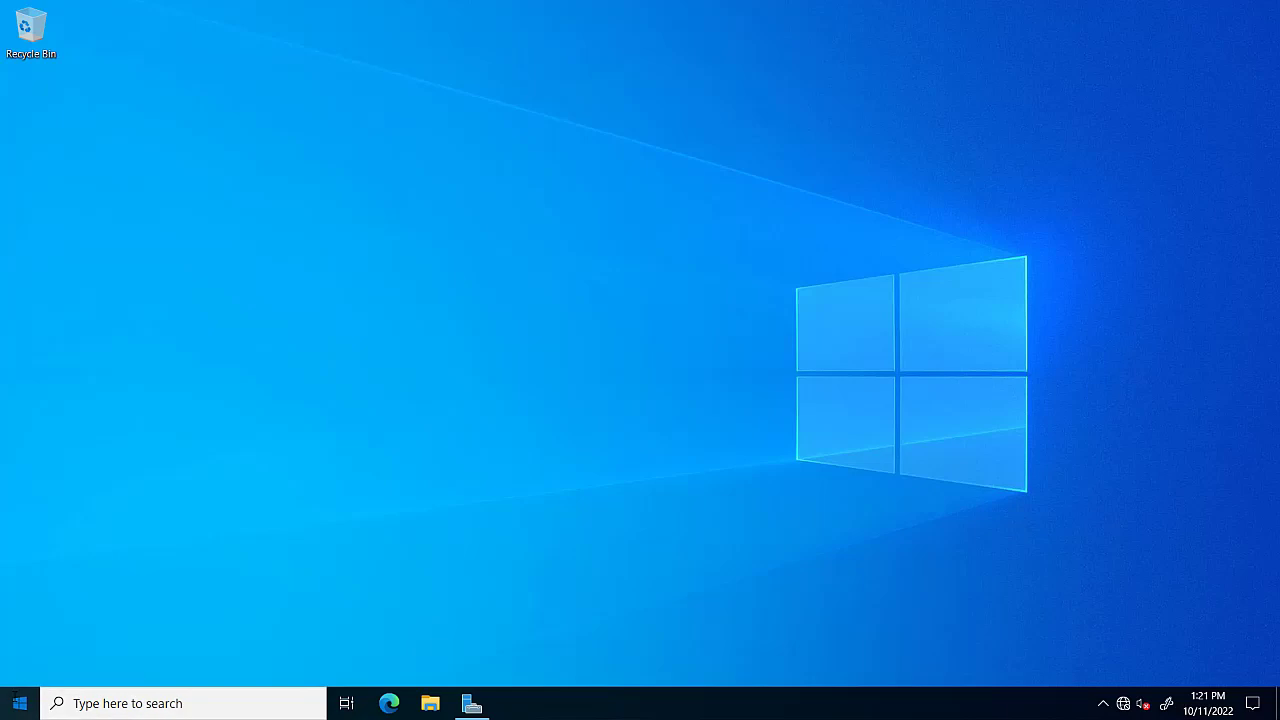
{"action": "left_click", "coordinate": [20, 704]}
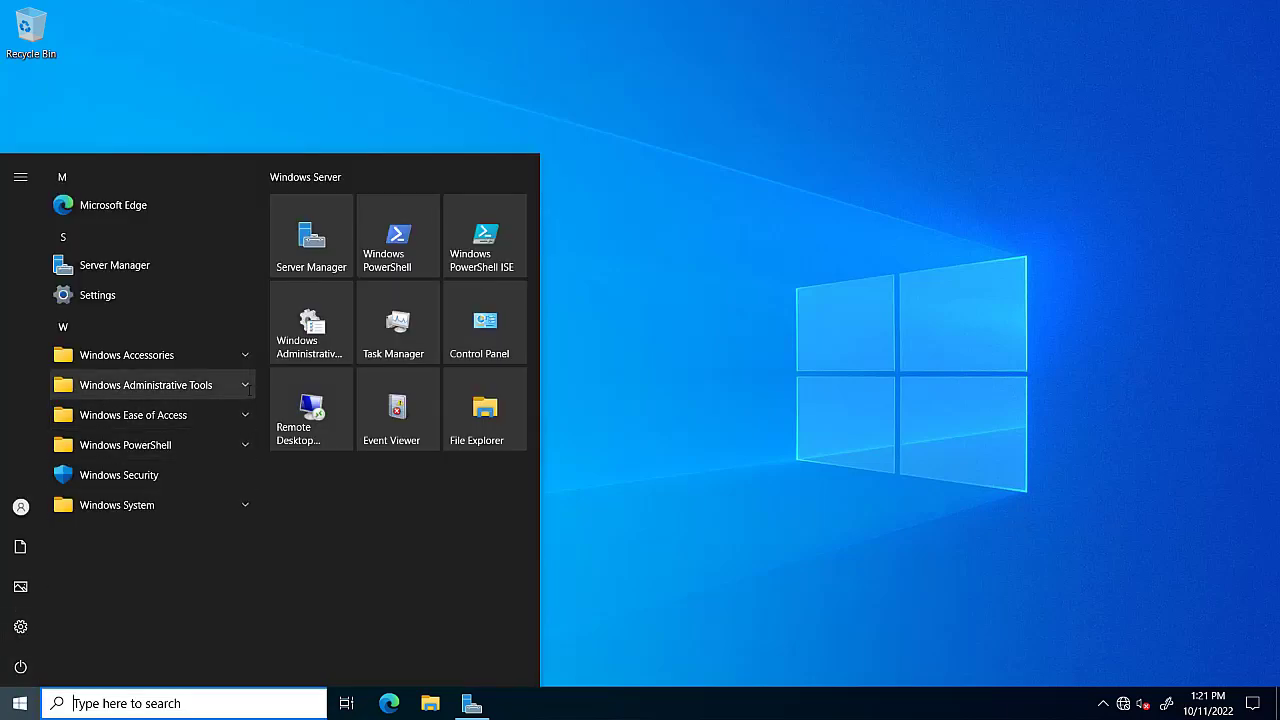
{"action": "left_click", "coordinate": [144, 384]}
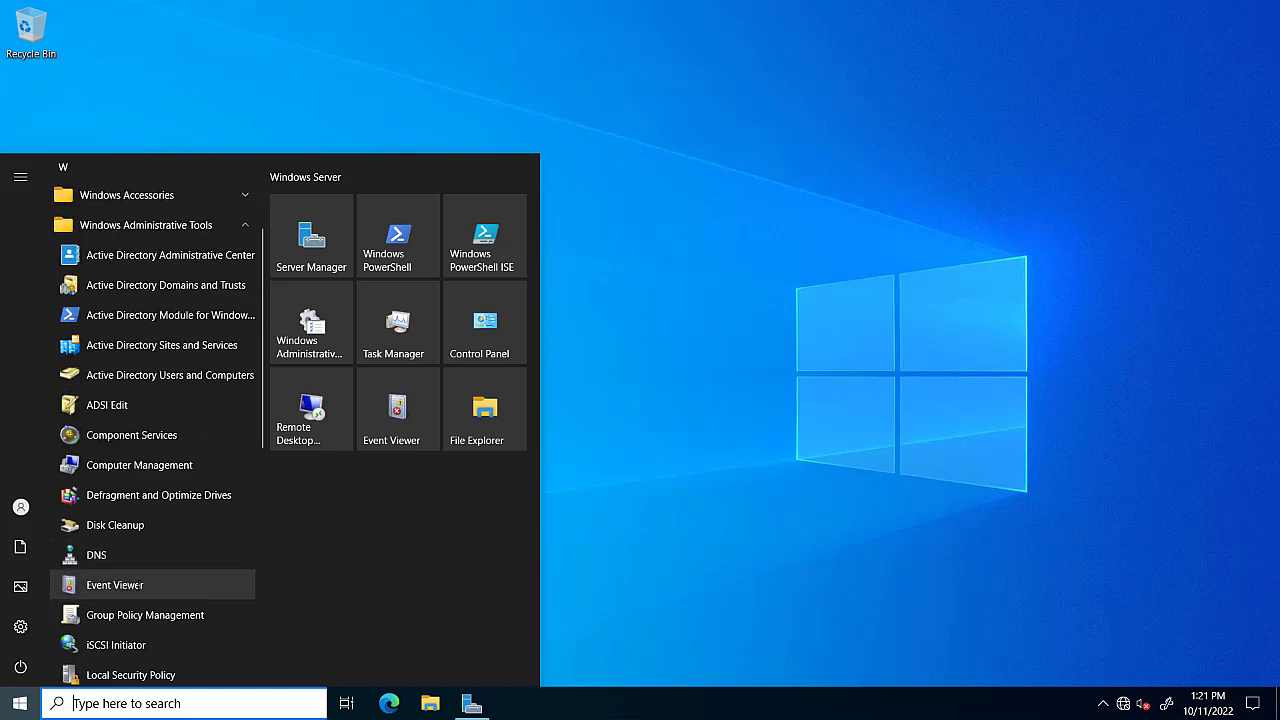
{"action": "scroll", "scroll_direction": "down", "scroll_amount": 3}
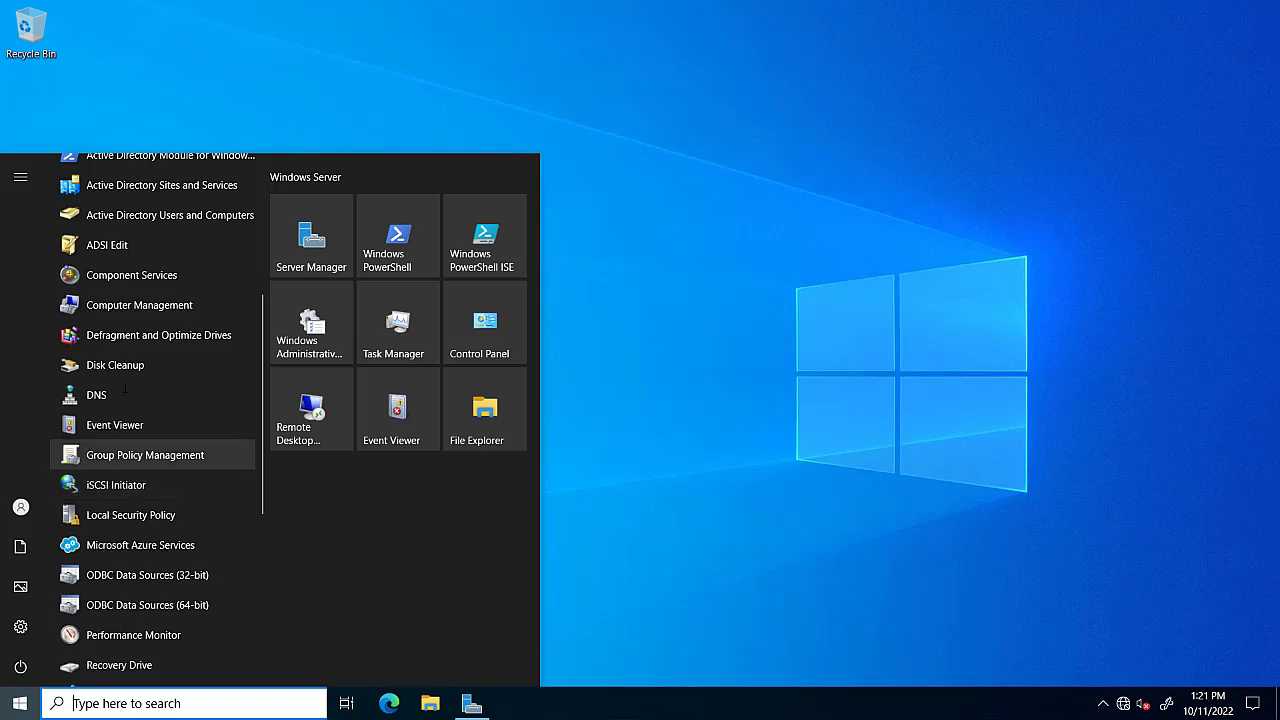
{"action": "mouse_move", "coordinate": [96, 394]}
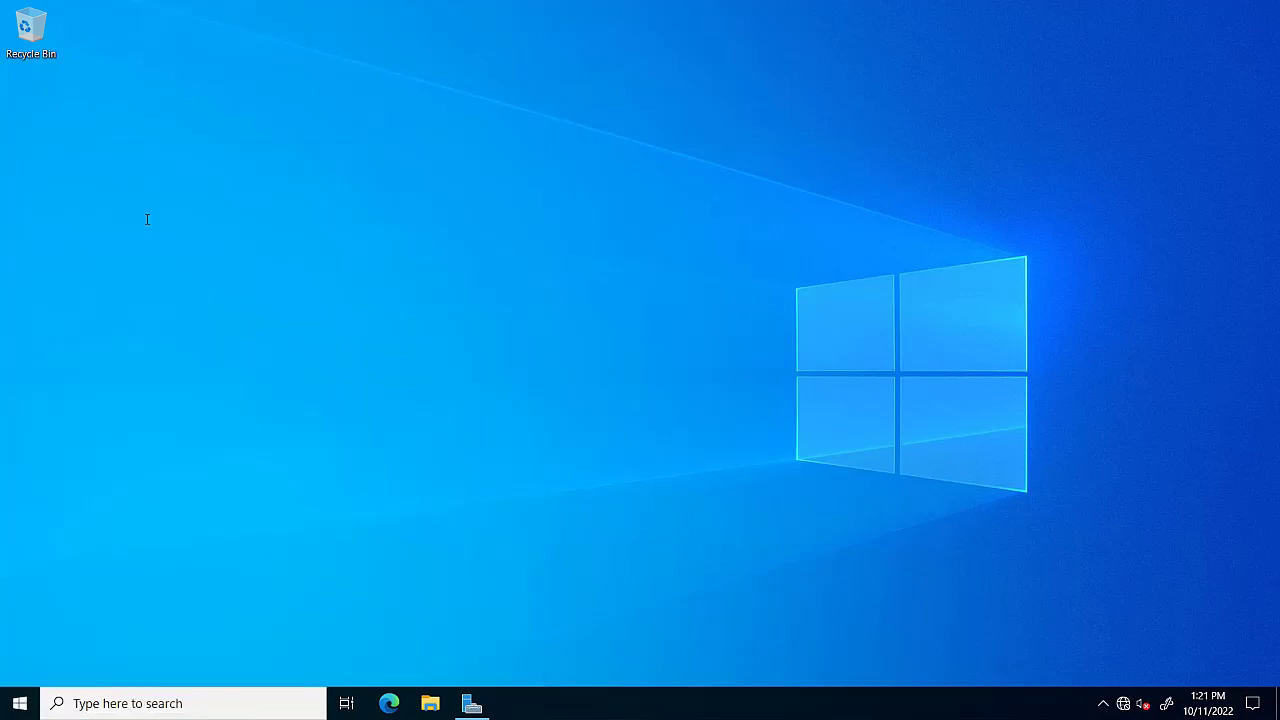
{"action": "mouse_move", "coordinate": [508, 280]}
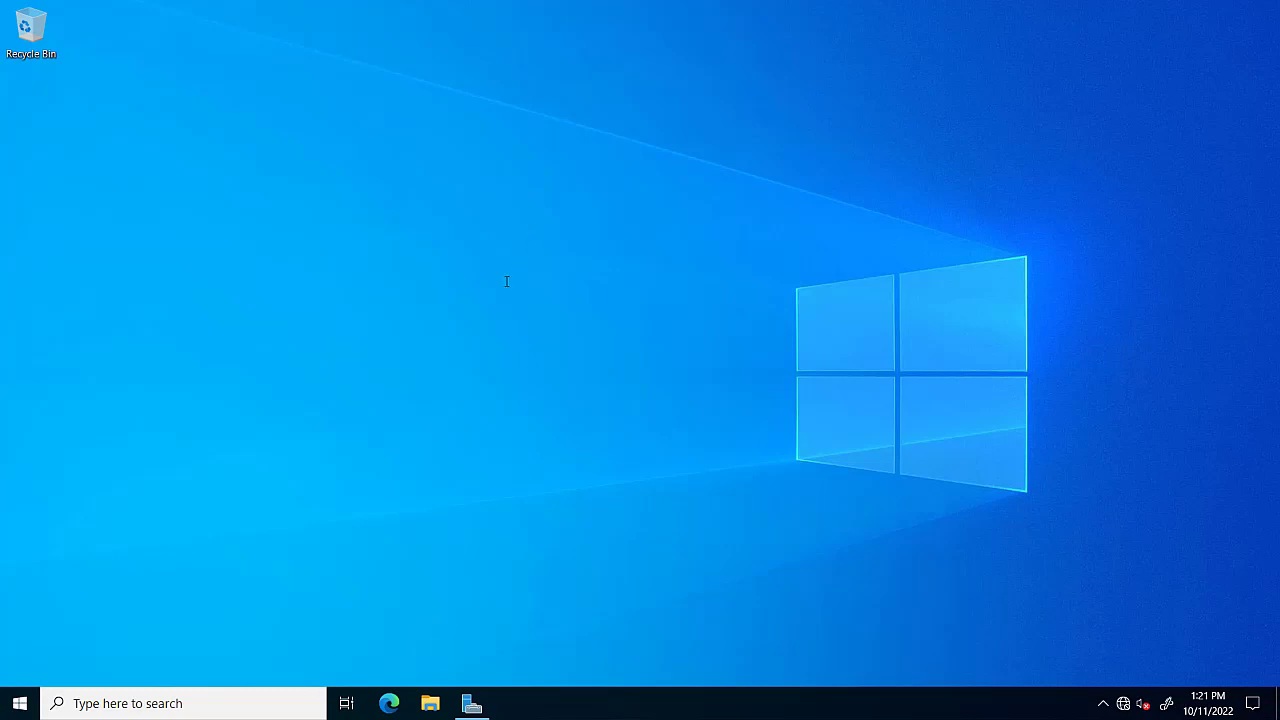
{"action": "mouse_move", "coordinate": [340, 324]}
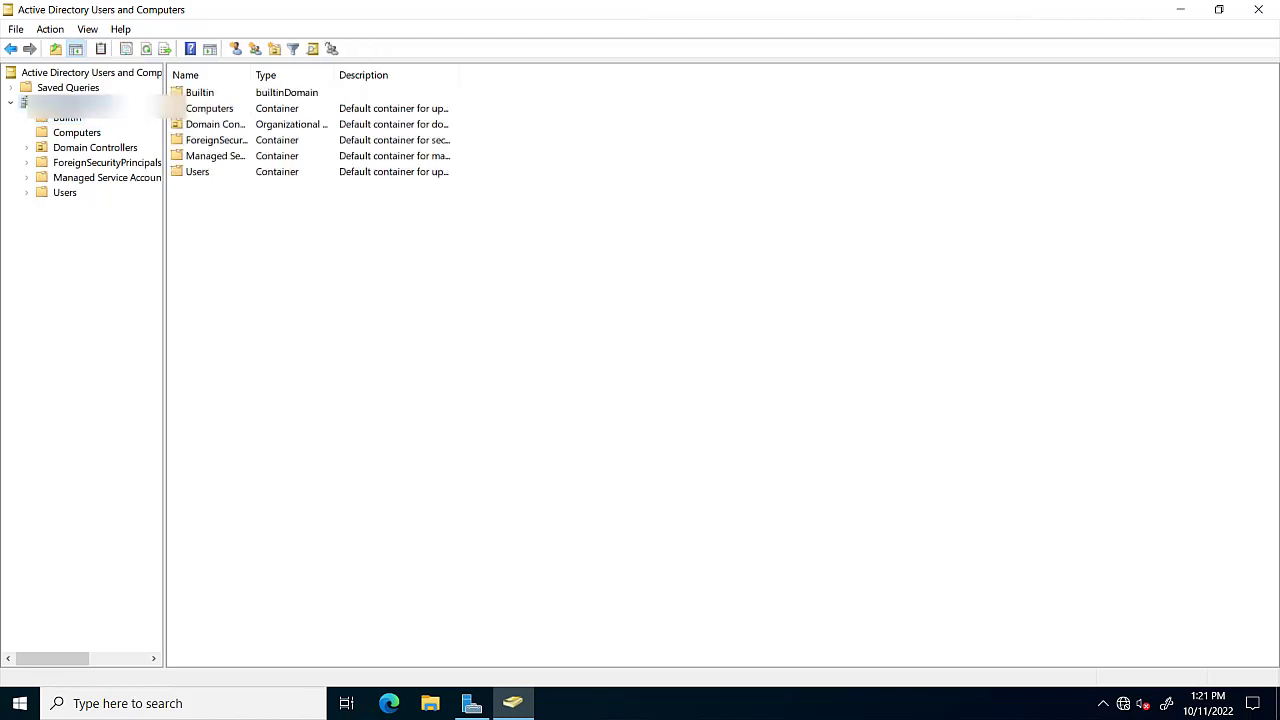
Step: Browse ForeignSecurityPrincipals, then list the Users container's accounts and groups
{"action": "left_click", "coordinate": [76, 132]}
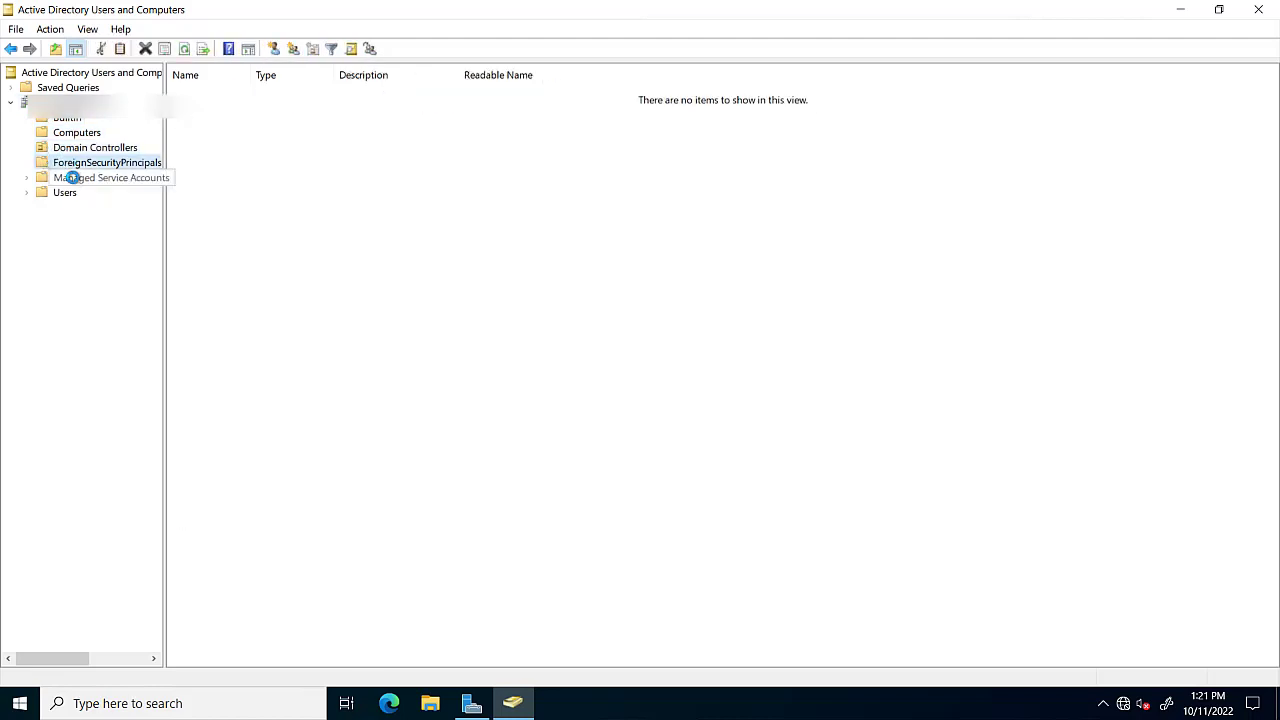
{"action": "left_click", "coordinate": [64, 192]}
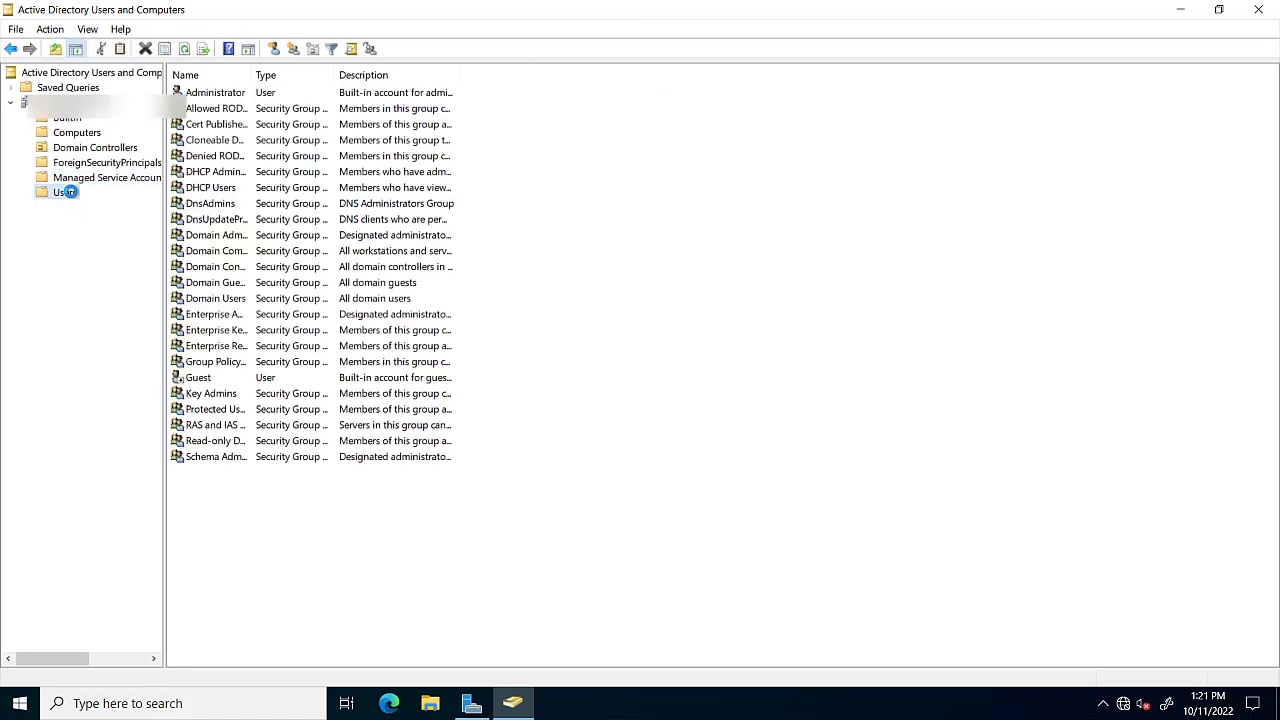